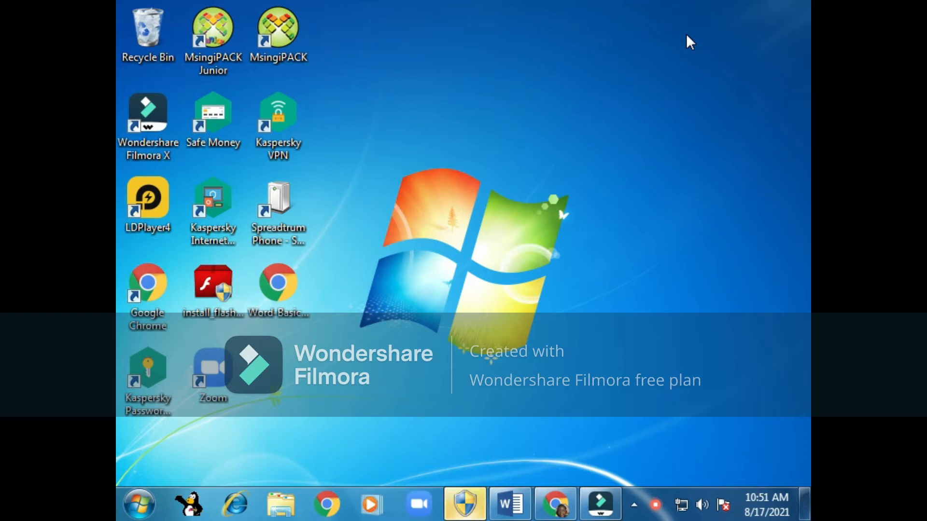
mouse_move(643, 63)
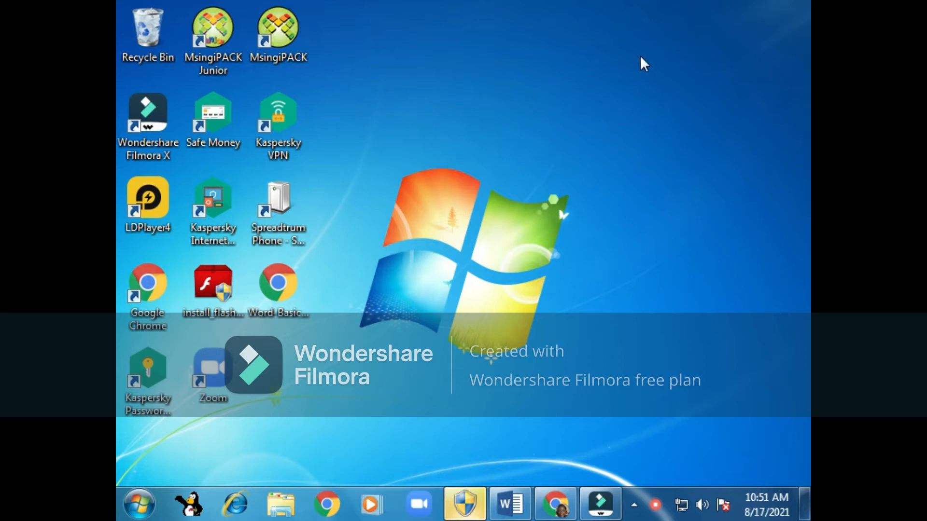
mouse_move(149, 485)
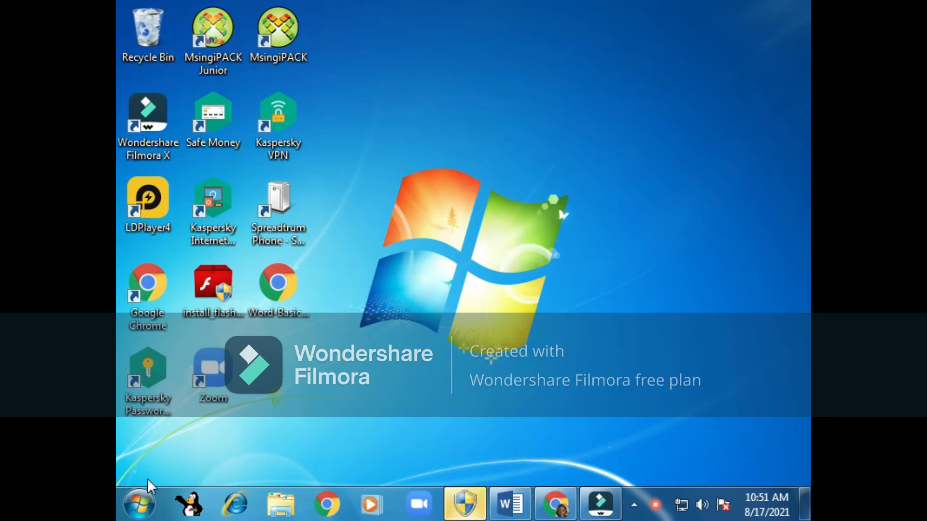
mouse_move(140, 504)
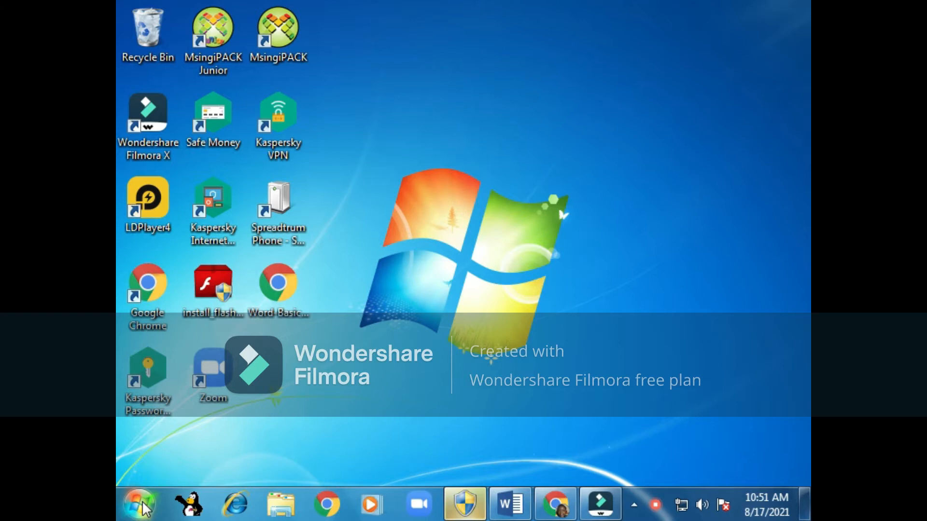
- Launch Microsoft Word 2013 from the Windows Start menu
click(142, 503)
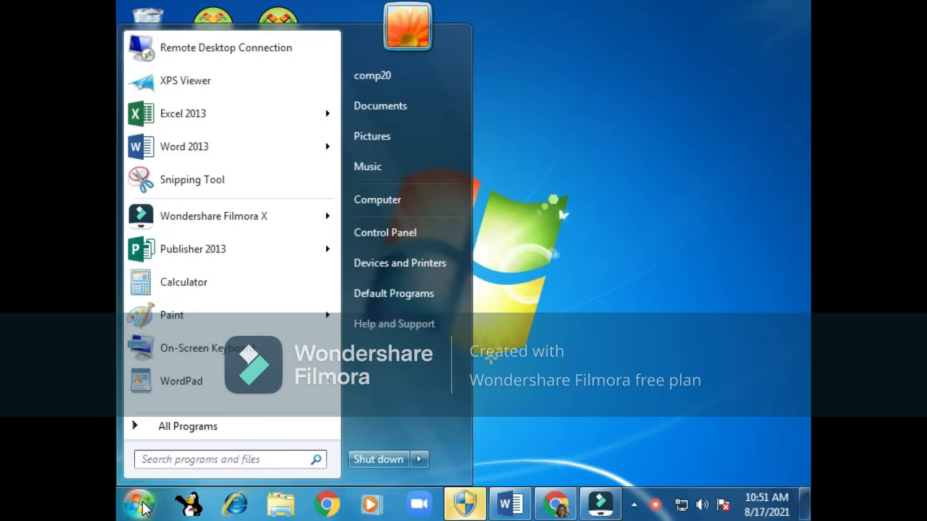
mouse_move(186, 147)
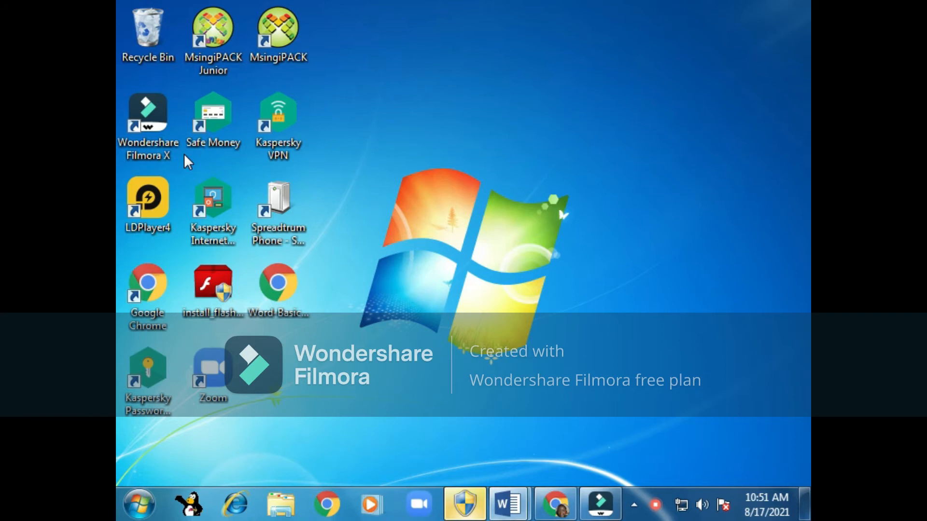
click(506, 504)
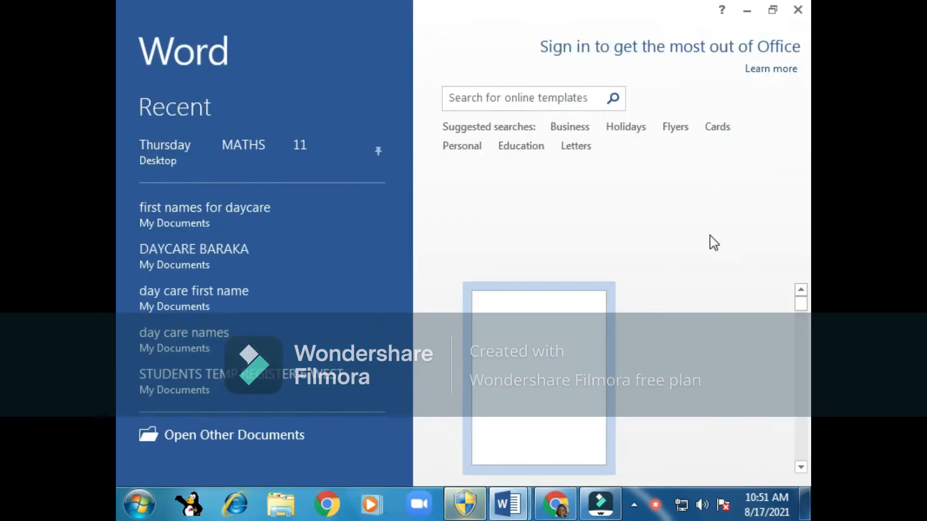
mouse_move(704, 353)
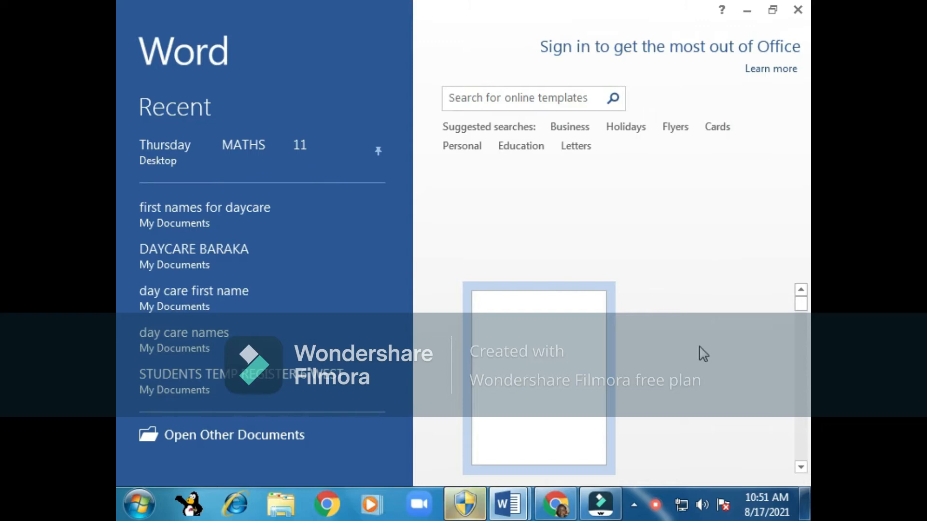
mouse_move(192, 71)
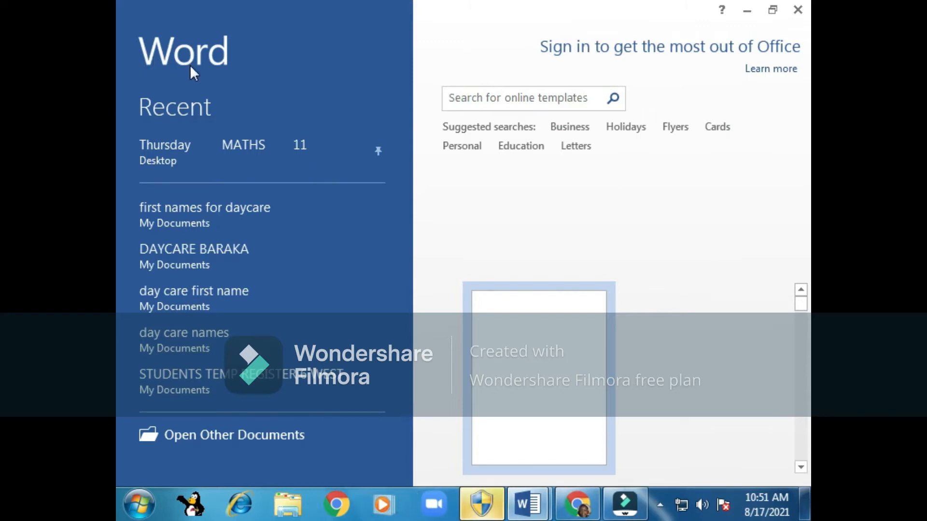
mouse_move(765, 190)
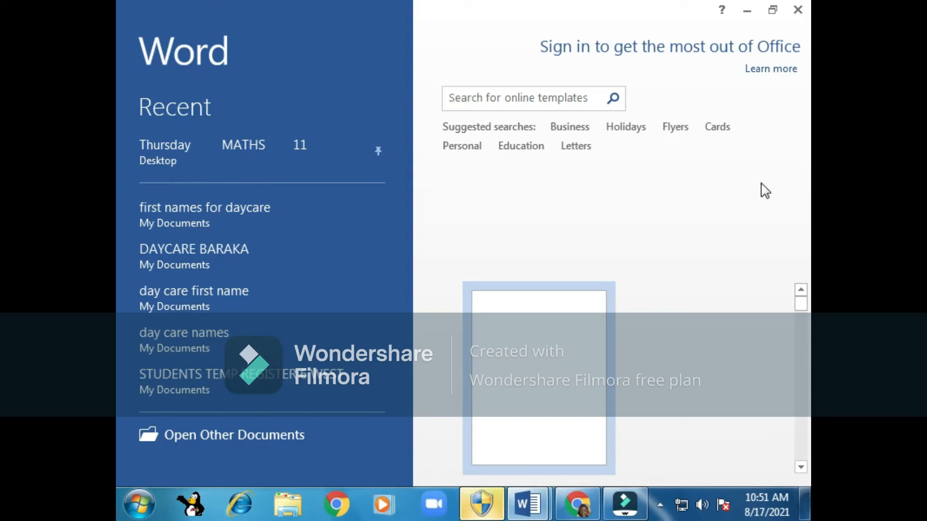
mouse_move(728, 236)
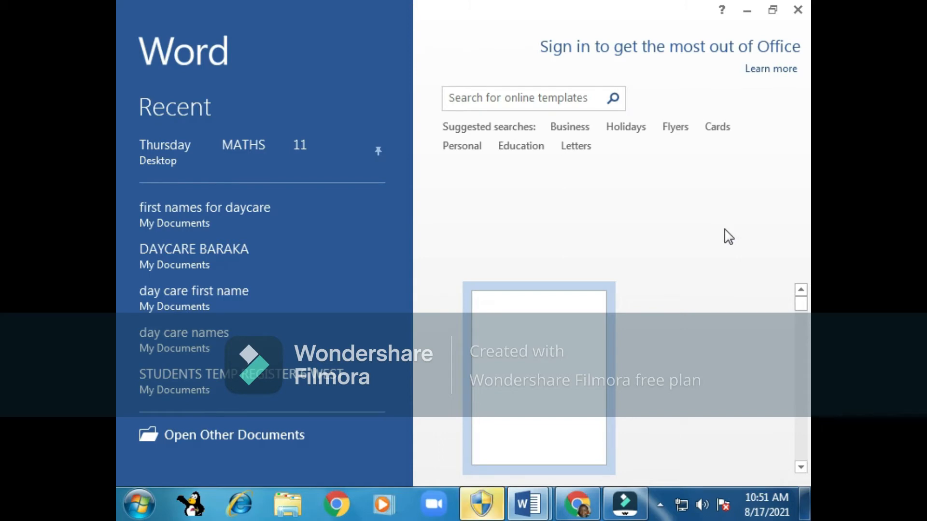
mouse_move(523, 354)
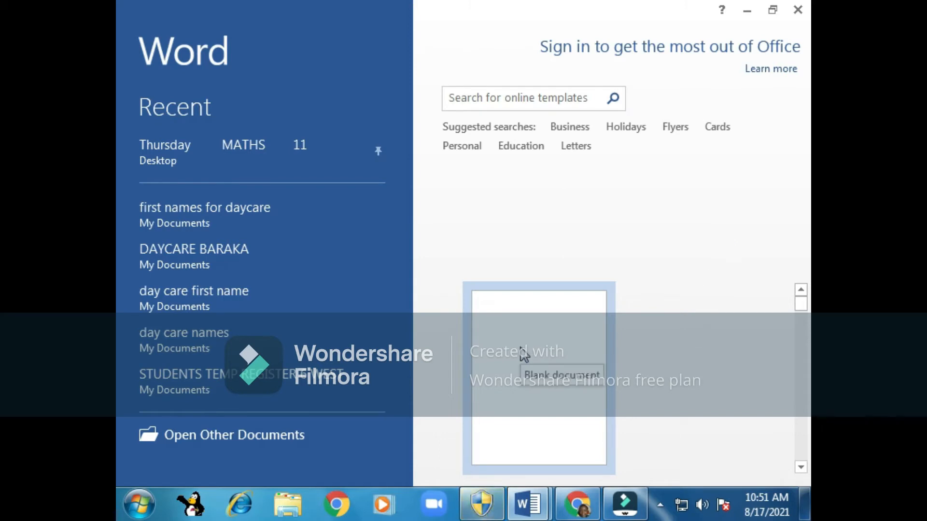
- Create a new blank document from the start screen
click(537, 379)
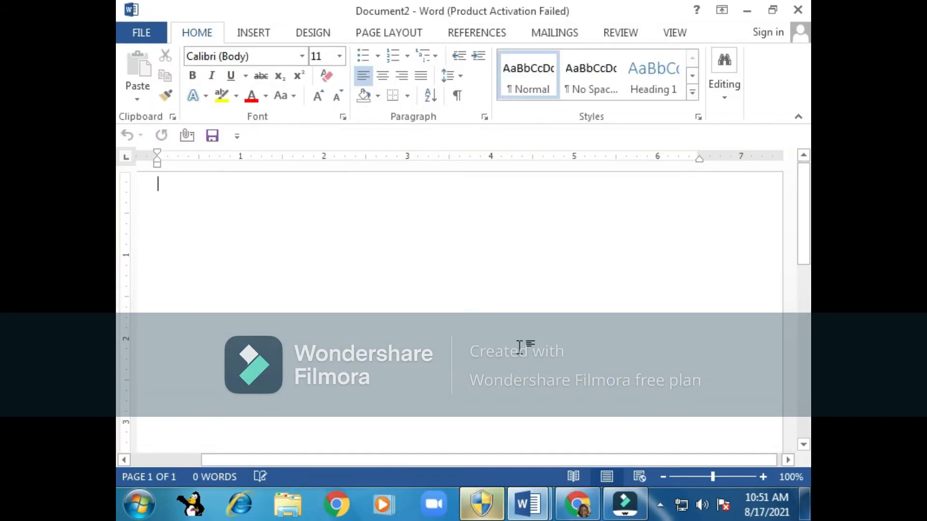
mouse_move(404, 336)
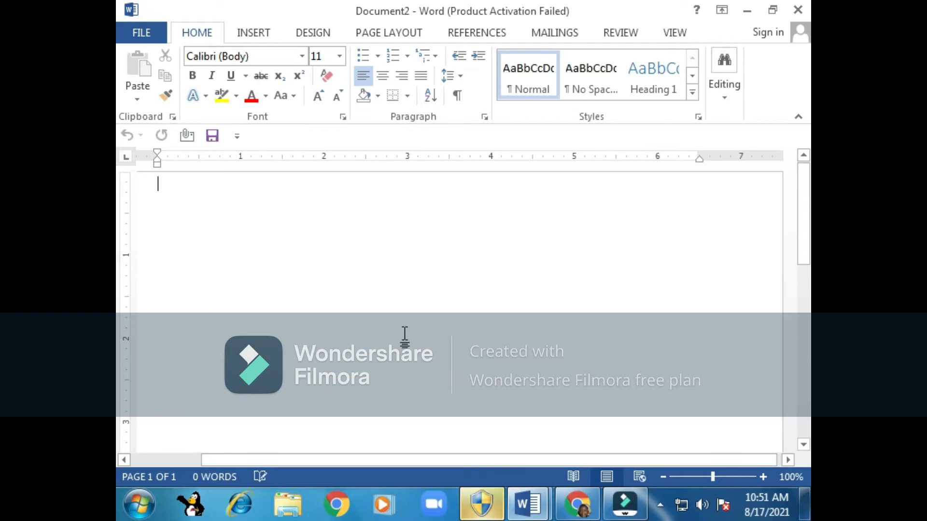
mouse_move(348, 25)
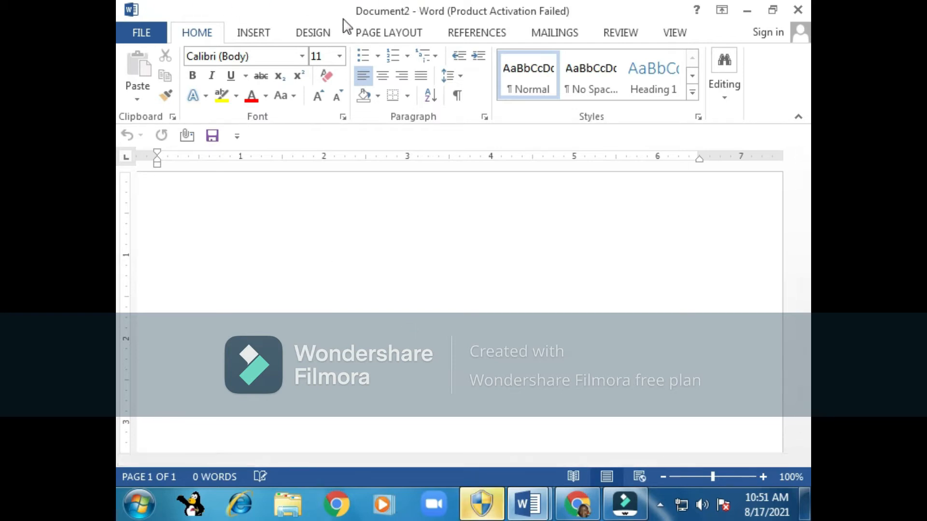
mouse_move(786, 8)
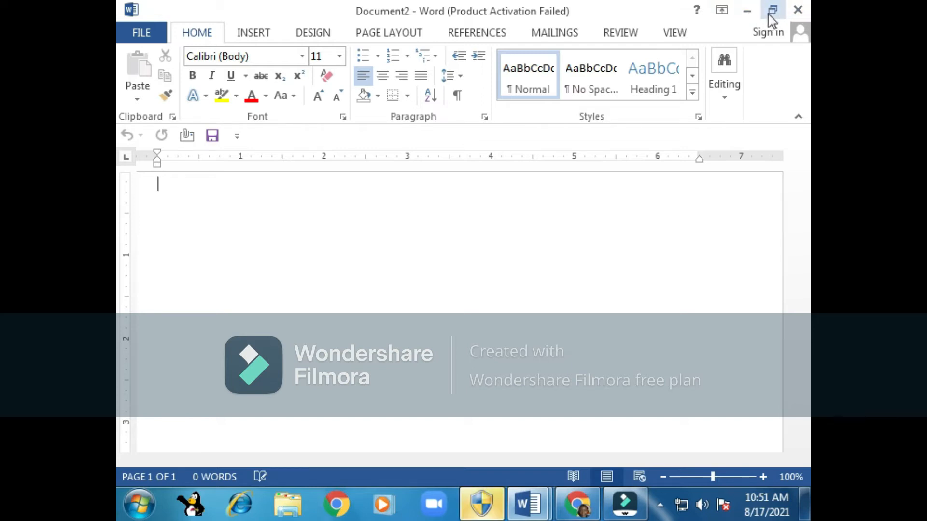
mouse_move(747, 12)
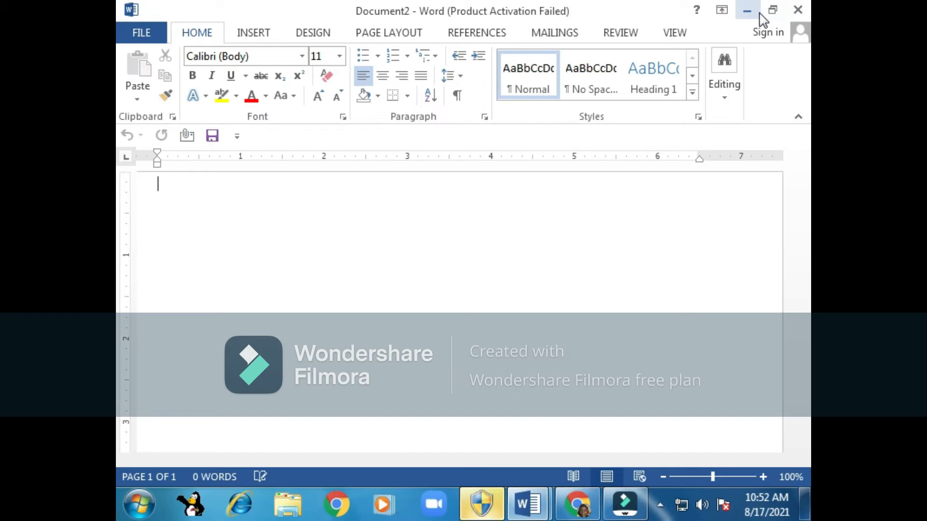
mouse_move(797, 11)
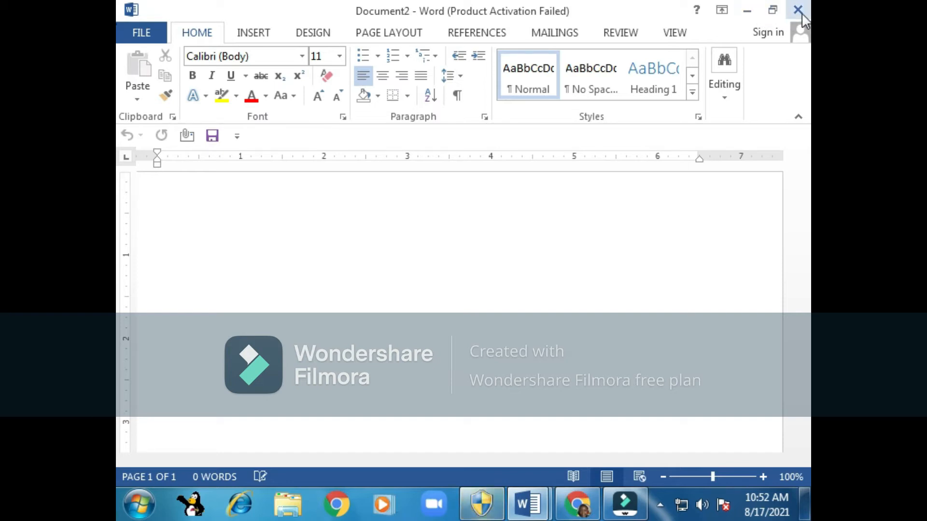
mouse_move(142, 54)
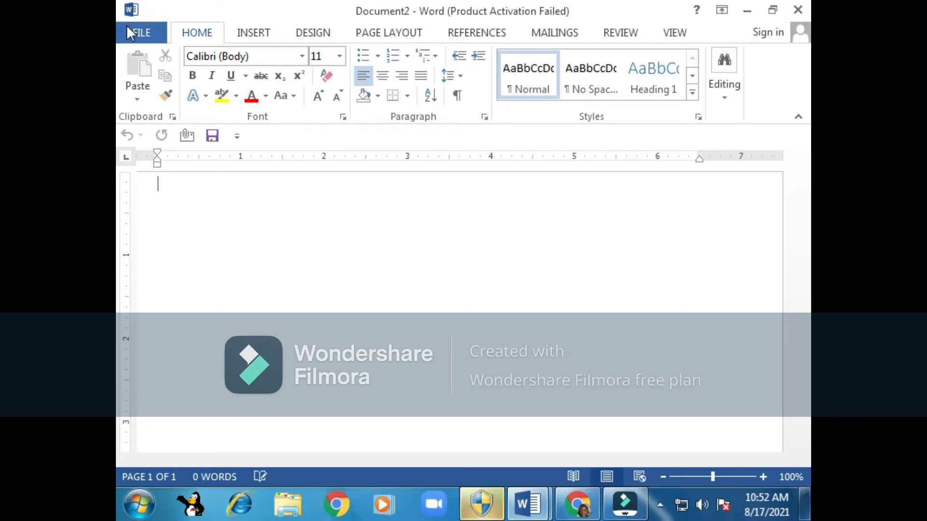
mouse_move(759, 99)
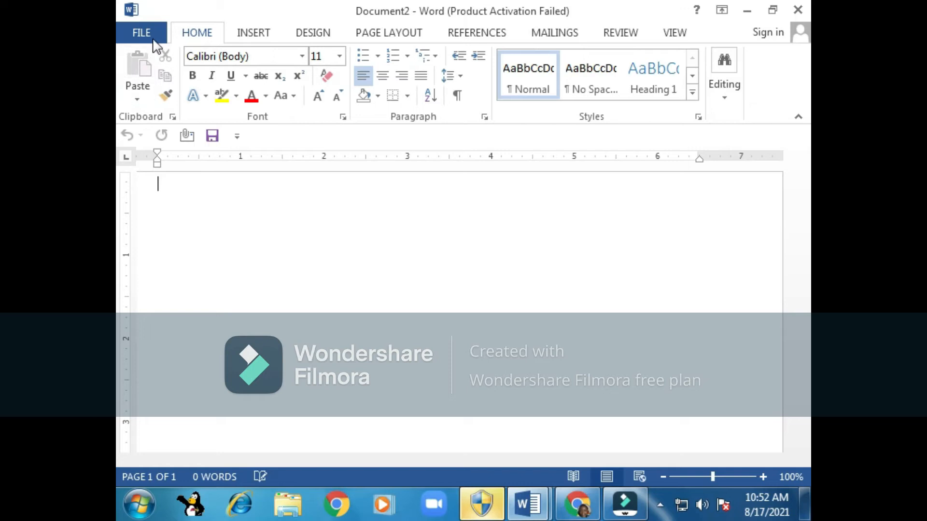
mouse_move(283, 34)
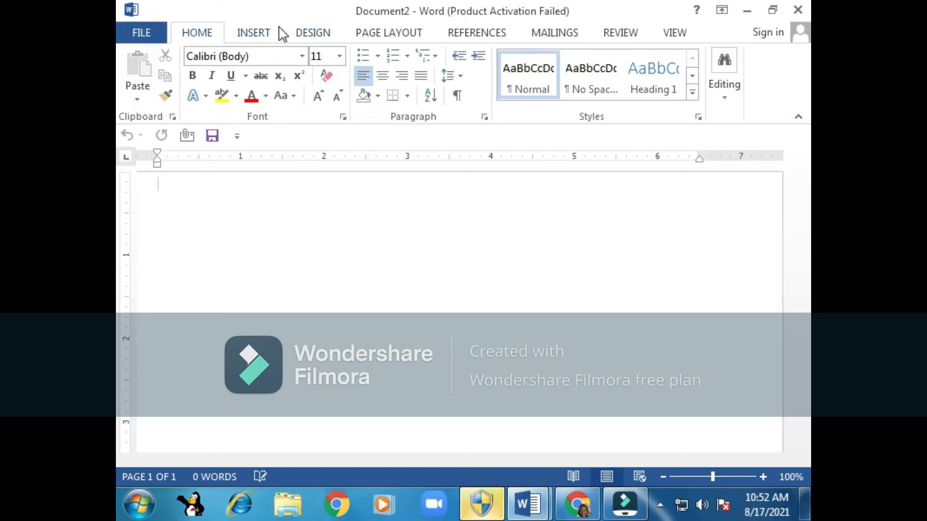
mouse_move(413, 47)
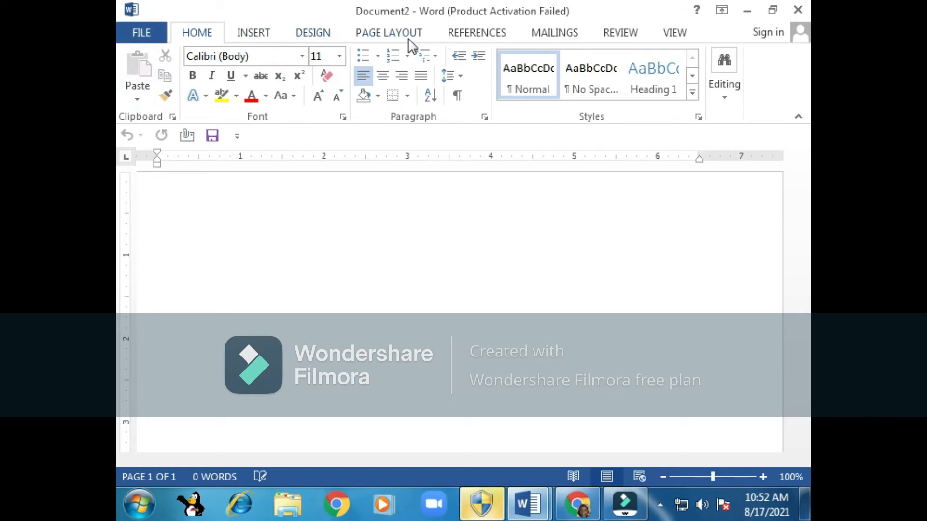
mouse_move(556, 38)
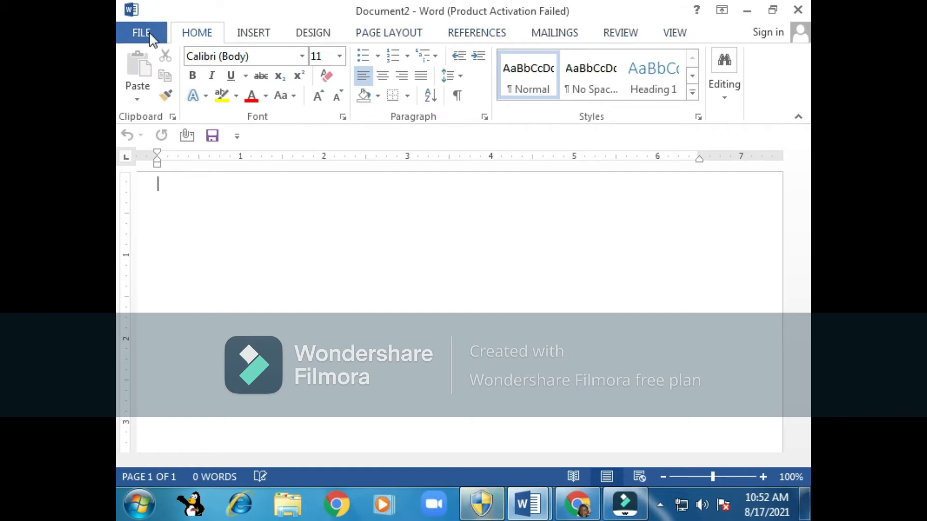
mouse_move(196, 32)
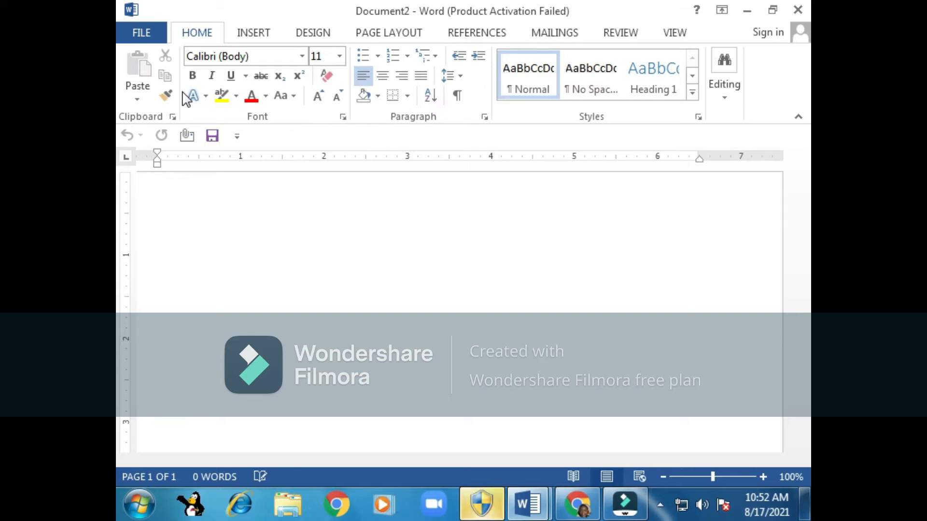
click(157, 184)
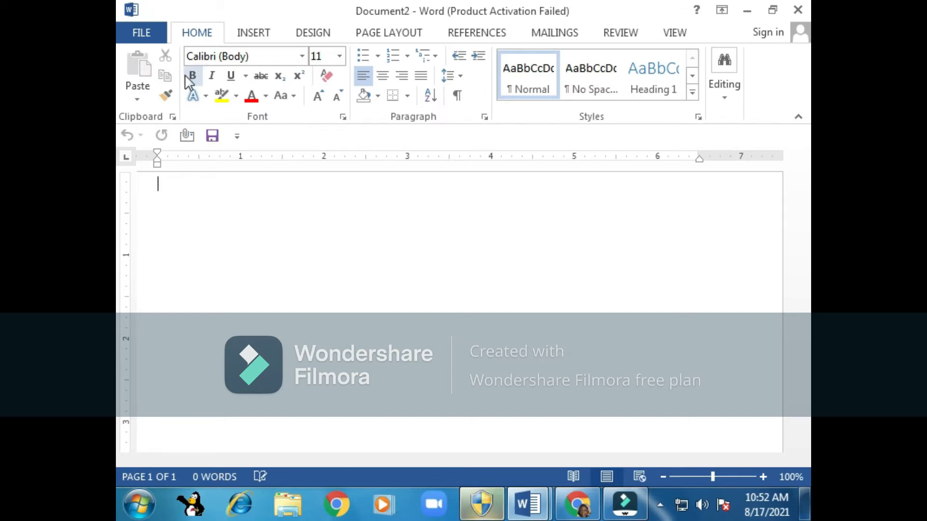
mouse_move(197, 32)
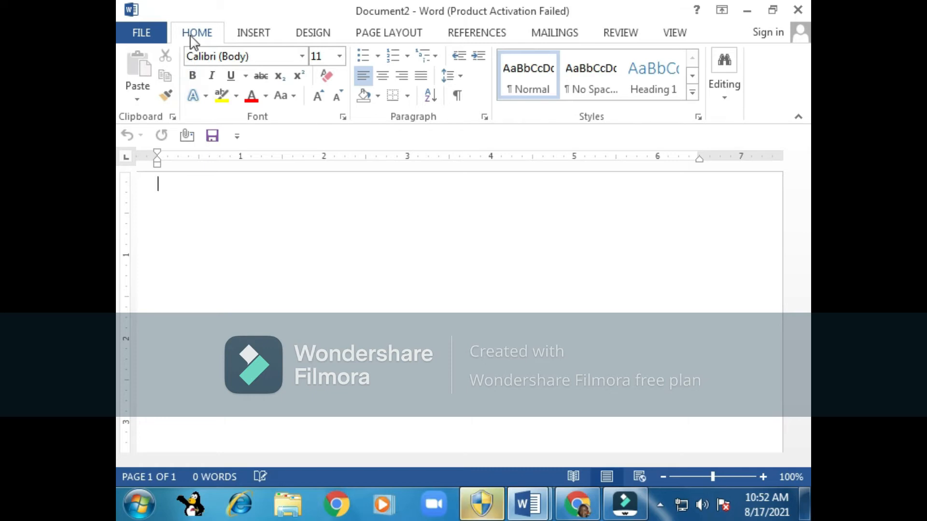
click(253, 33)
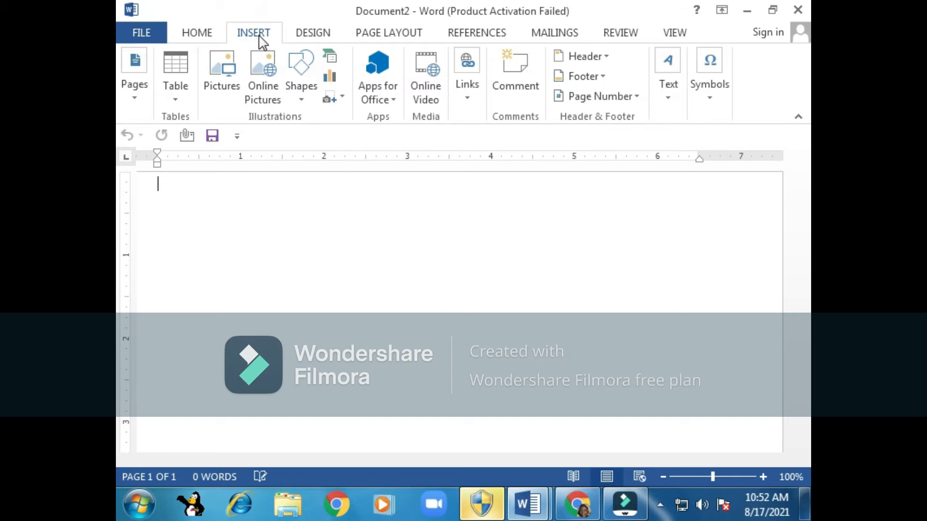
mouse_move(134, 80)
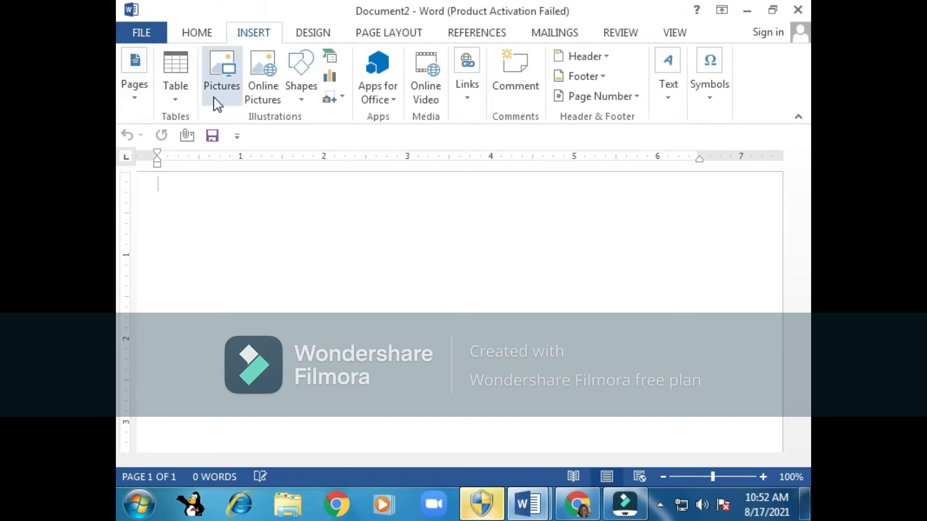
mouse_move(301, 71)
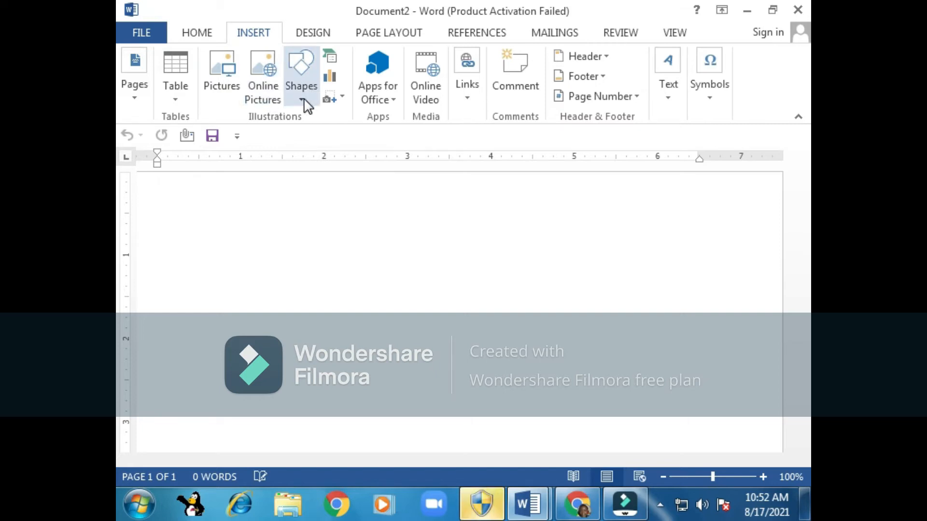
mouse_move(331, 97)
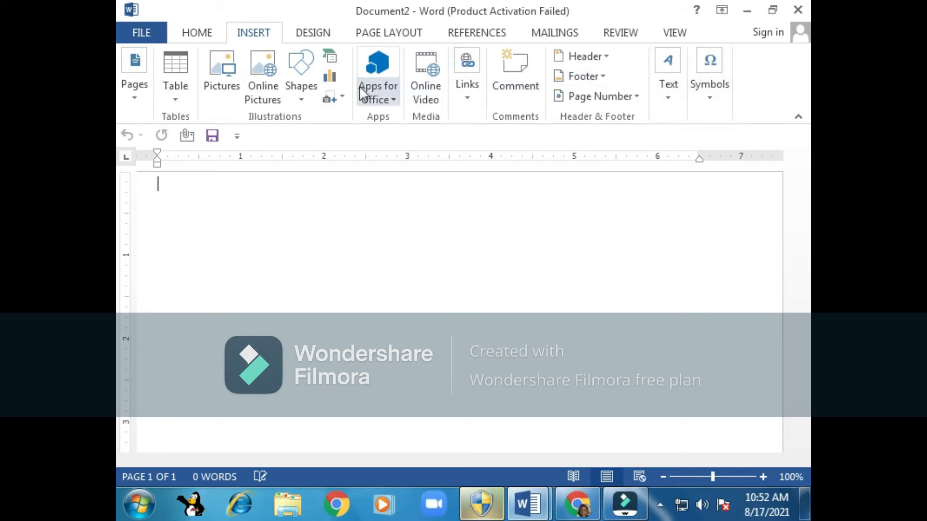
mouse_move(254, 48)
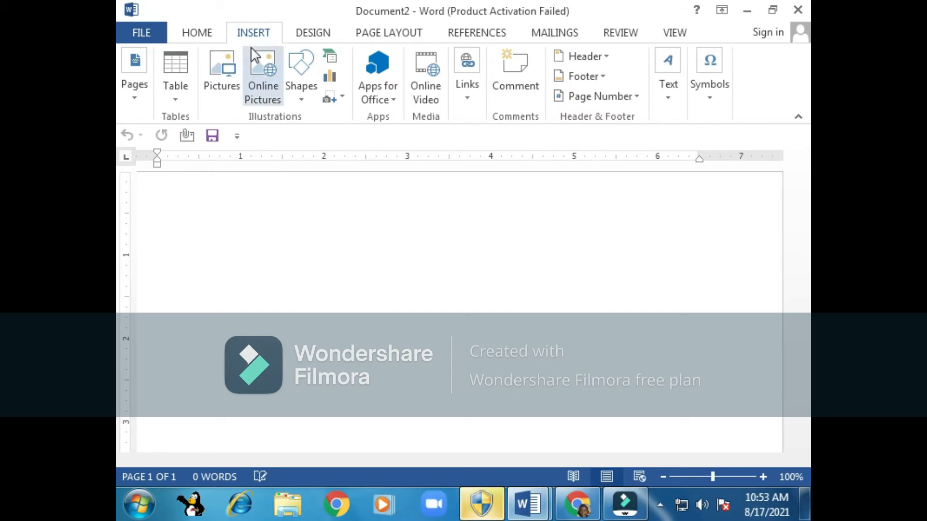
mouse_move(222, 61)
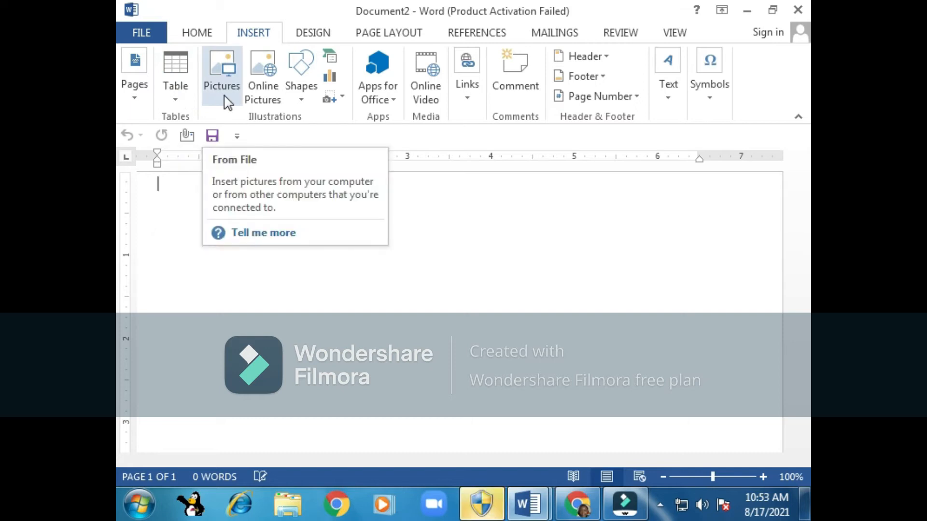
mouse_move(135, 94)
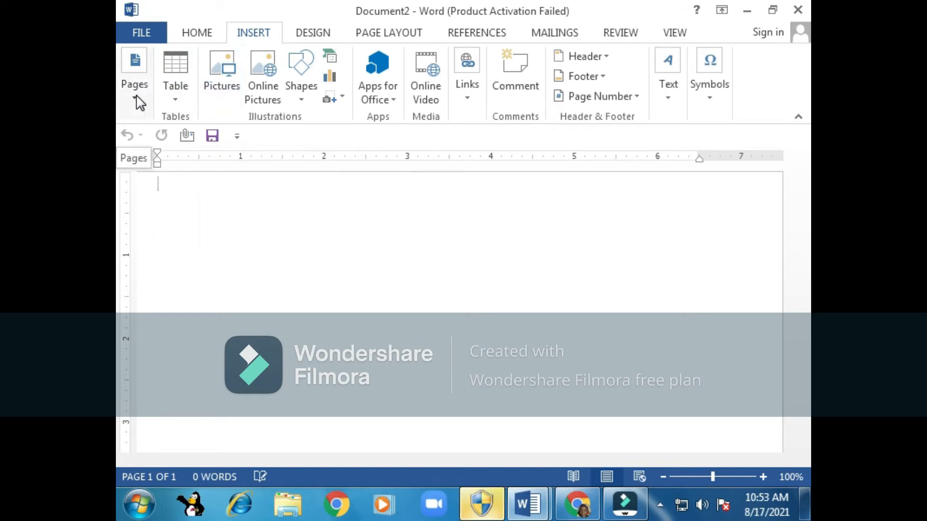
mouse_move(263, 48)
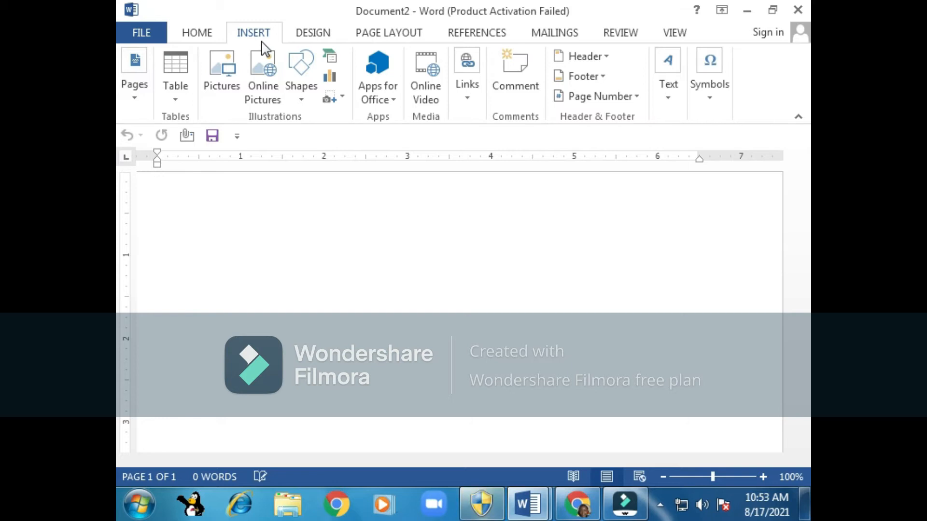
mouse_move(205, 48)
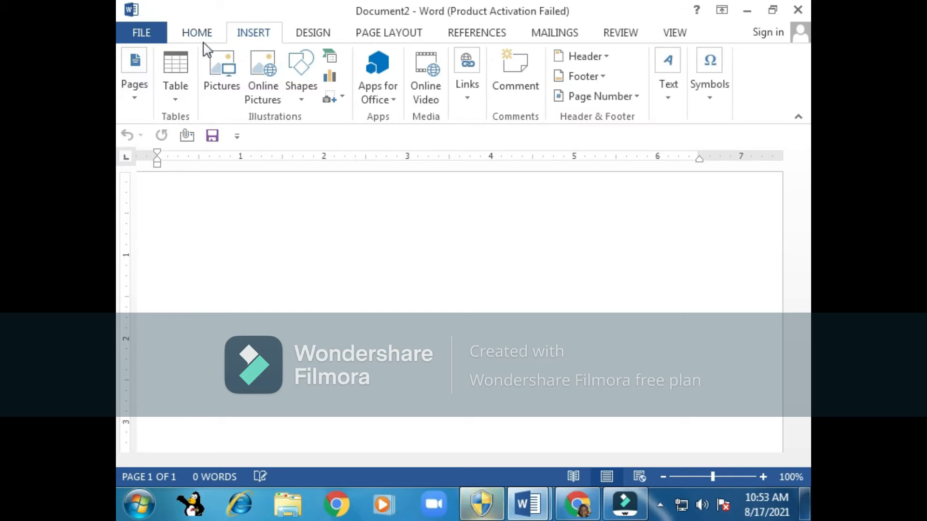
- Show the Home formatting ribbon and bring up the Windows Start menu
click(197, 33)
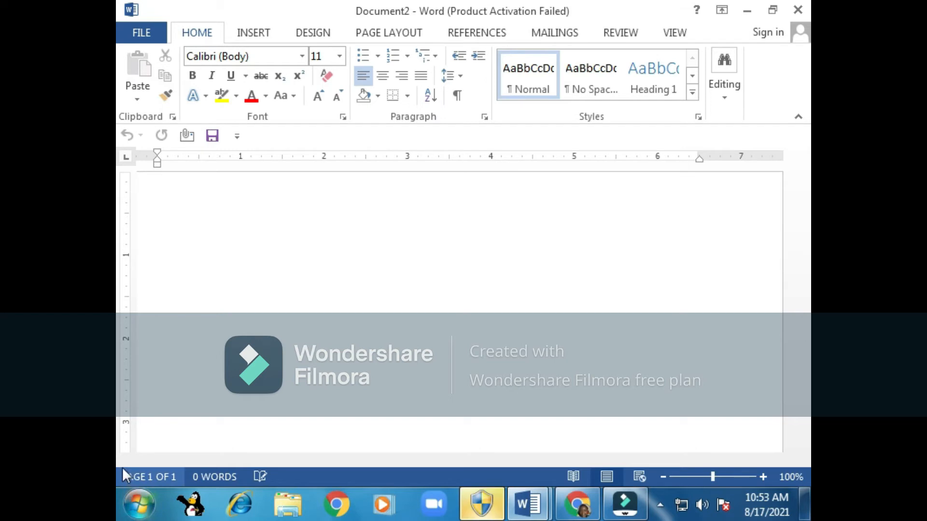
click(137, 504)
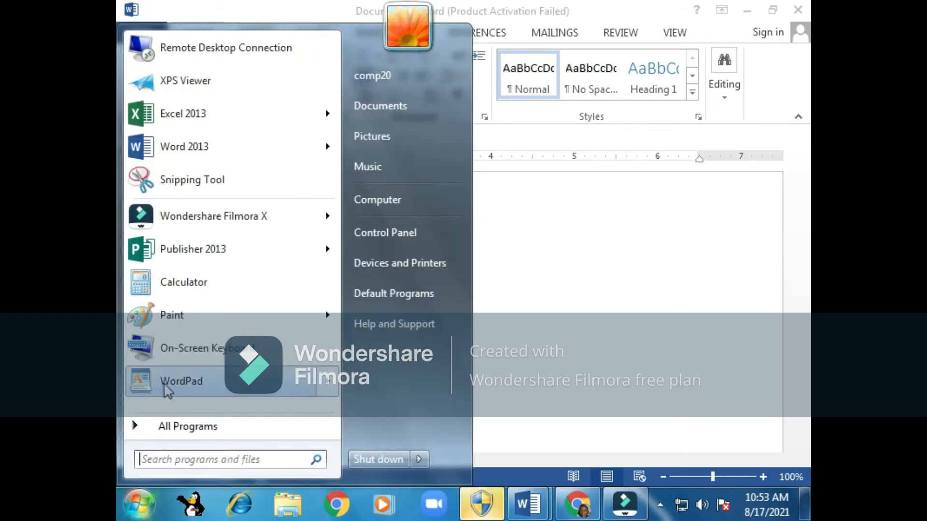
- Launch the On-Screen Keyboard and move it down to uncover the page
click(201, 348)
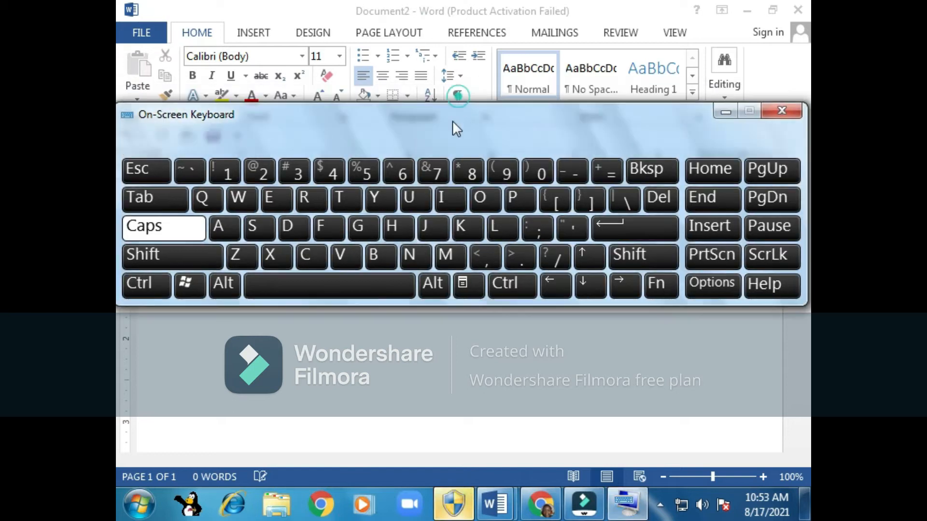
drag(414, 114, 414, 244)
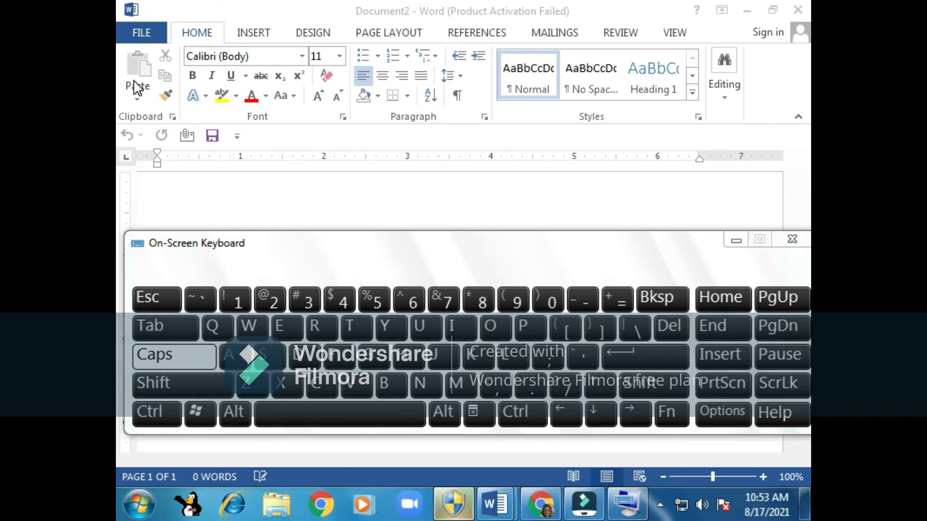
mouse_move(180, 8)
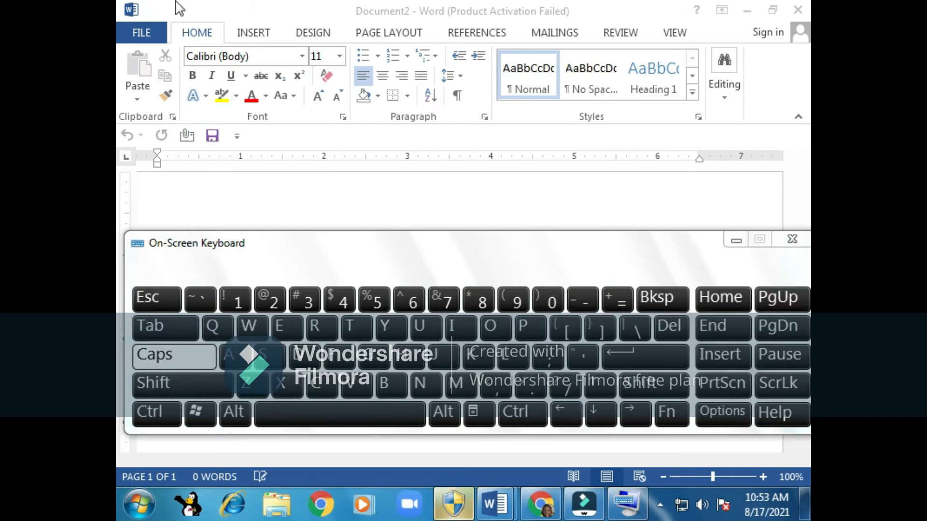
mouse_move(245, 228)
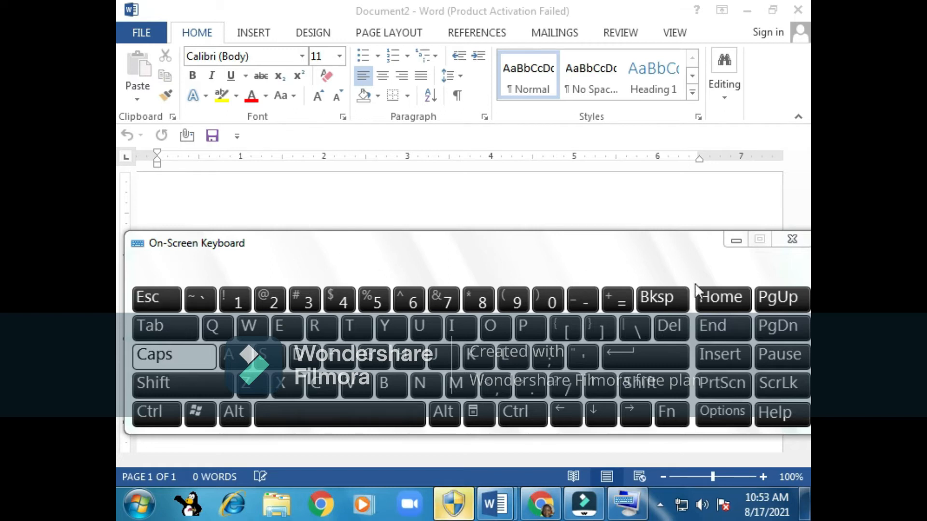
mouse_move(556, 275)
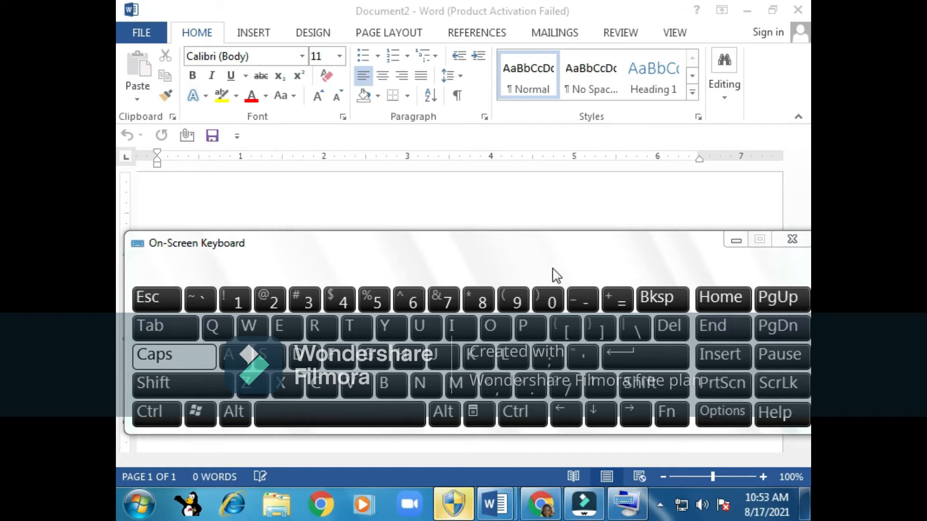
mouse_move(543, 272)
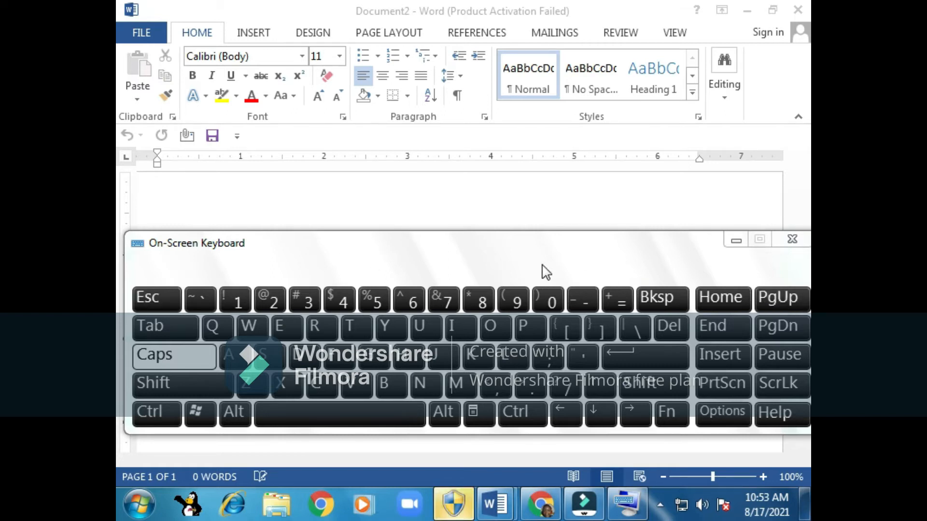
mouse_move(261, 270)
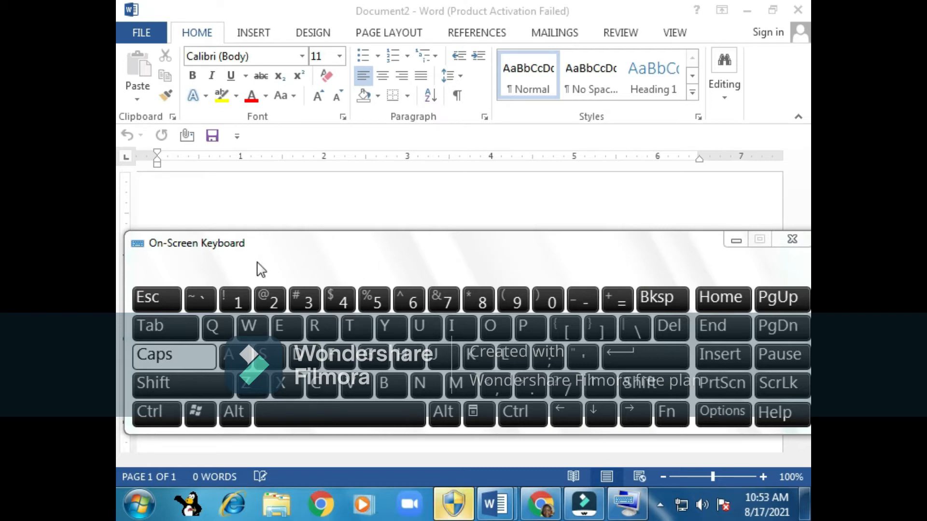
mouse_move(780, 325)
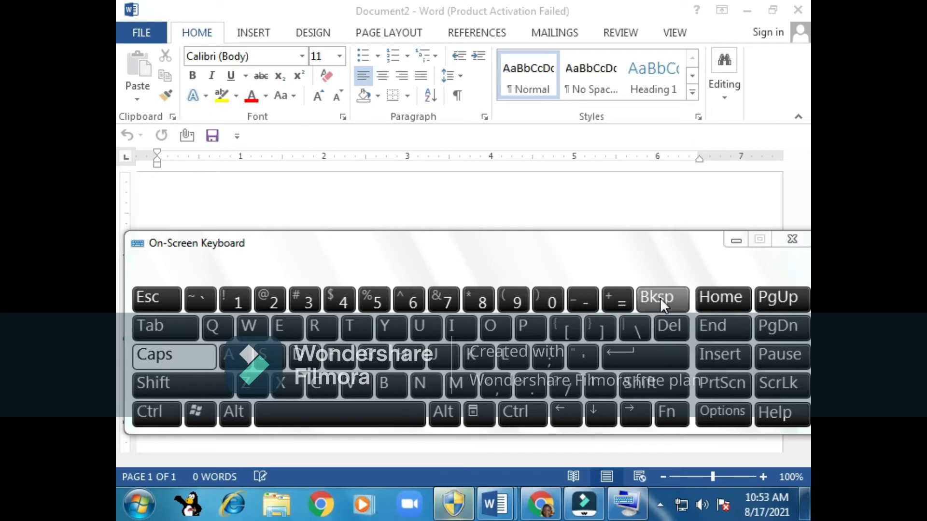
mouse_move(641, 304)
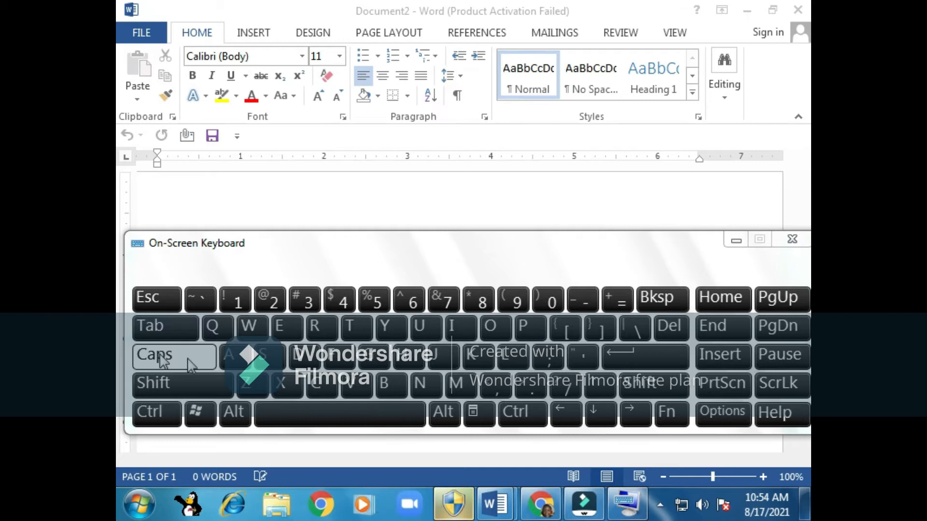
mouse_move(643, 355)
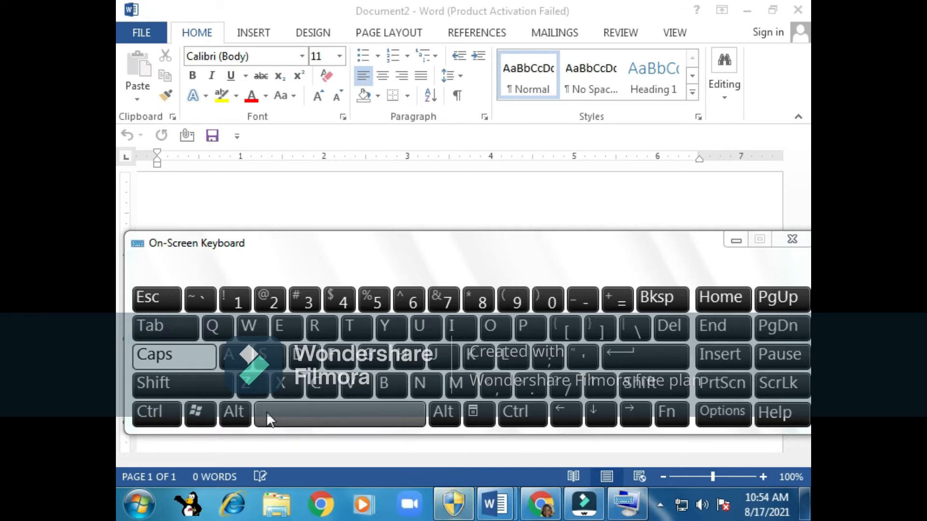
mouse_move(328, 425)
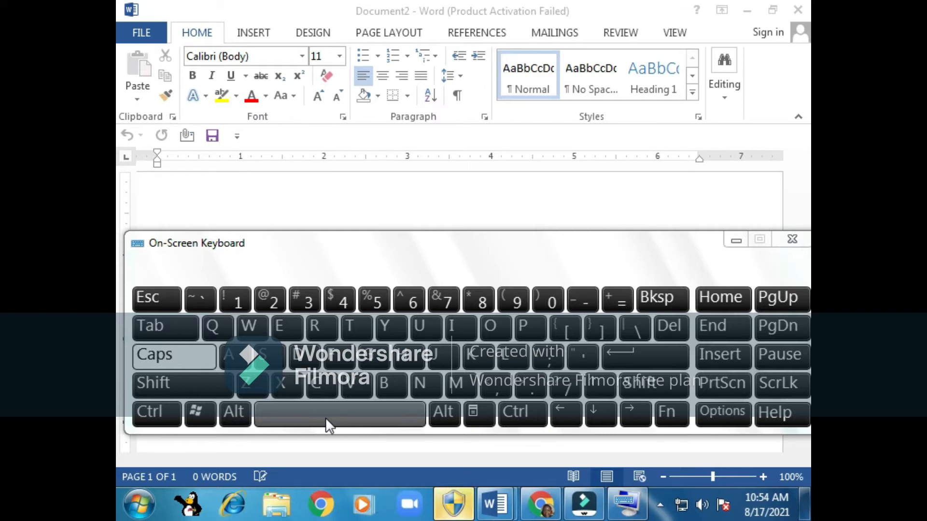
mouse_move(258, 384)
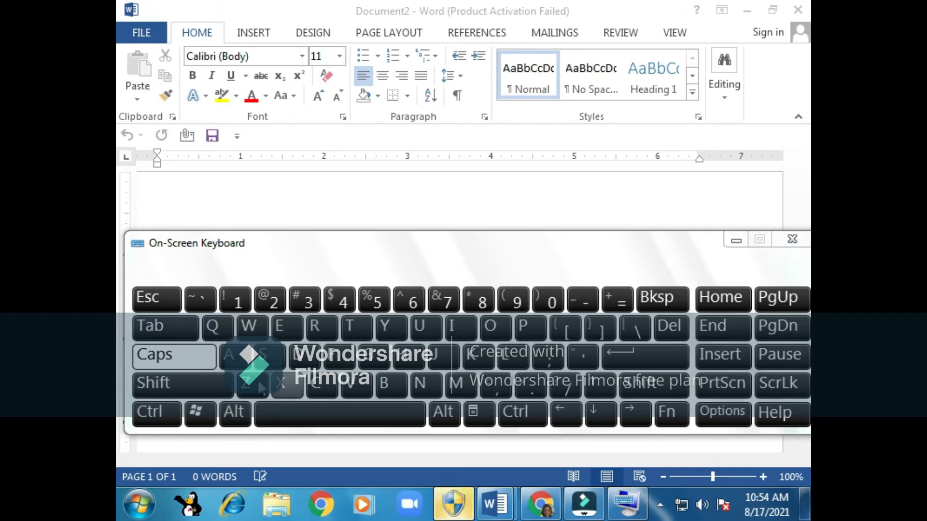
mouse_move(478, 301)
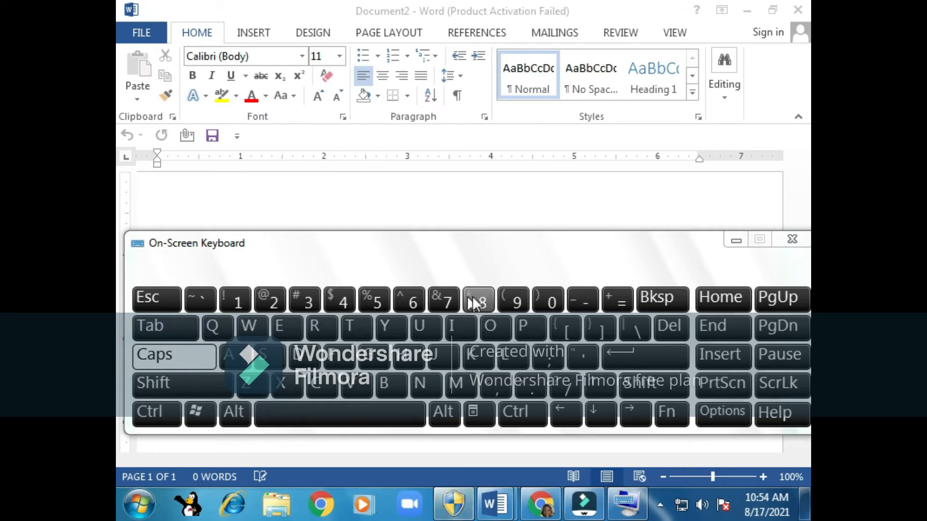
mouse_move(213, 328)
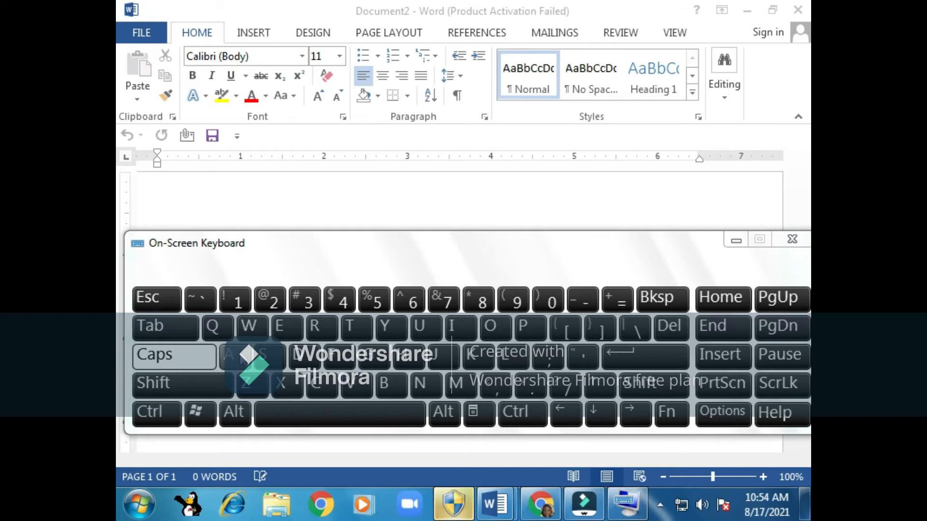
mouse_move(449, 354)
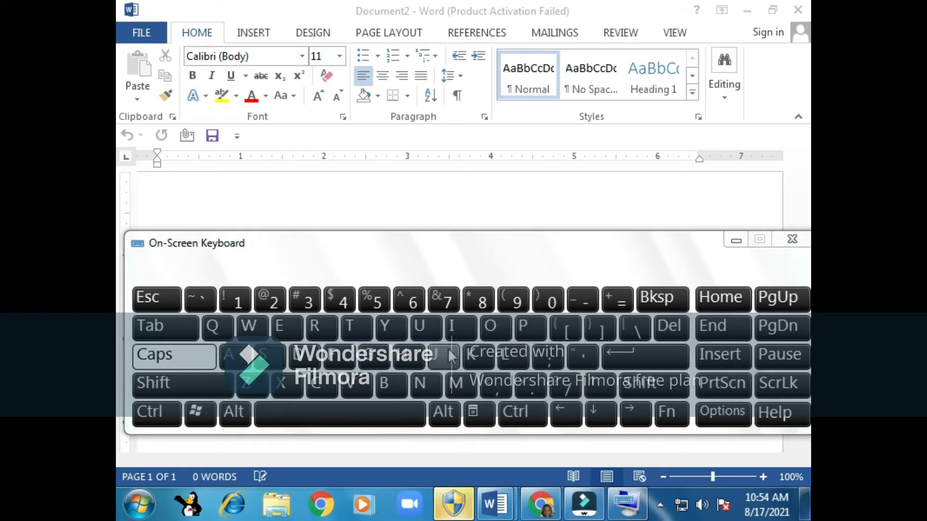
mouse_move(128, 267)
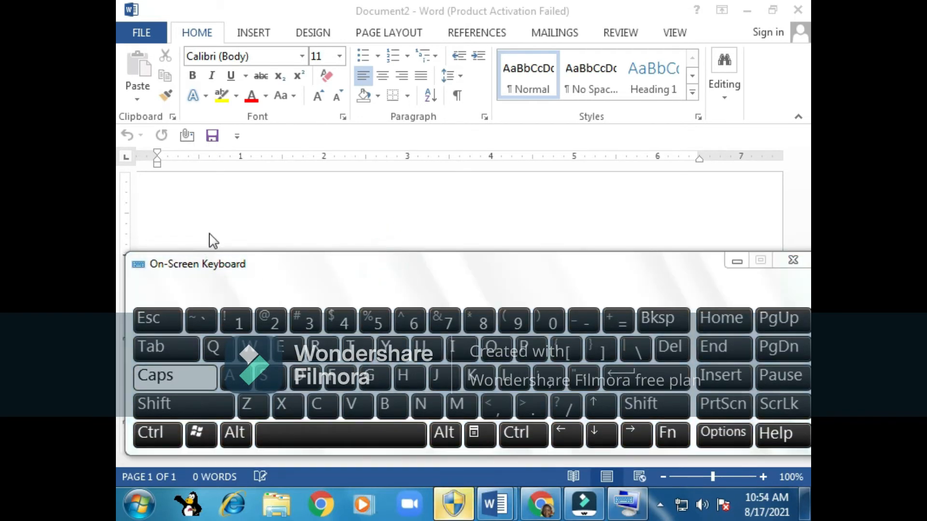
- Enter 'MY NAME IS TEACHER FLORENCE' on the first line with the on-screen keyboard
click(200, 194)
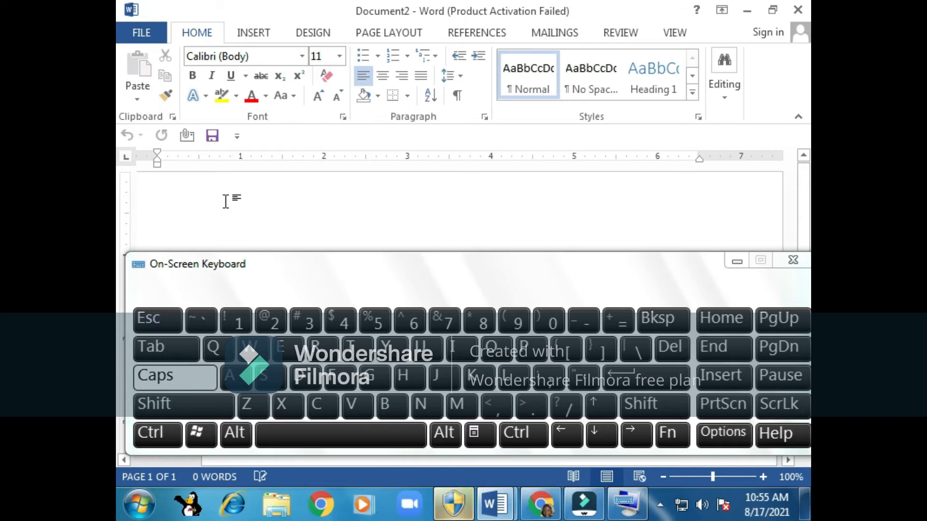
text(MY)
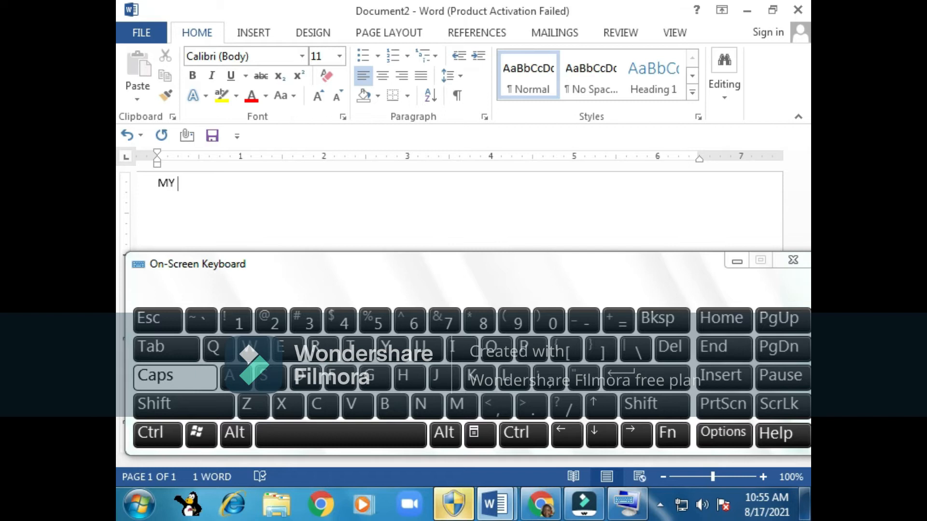
click(340, 434)
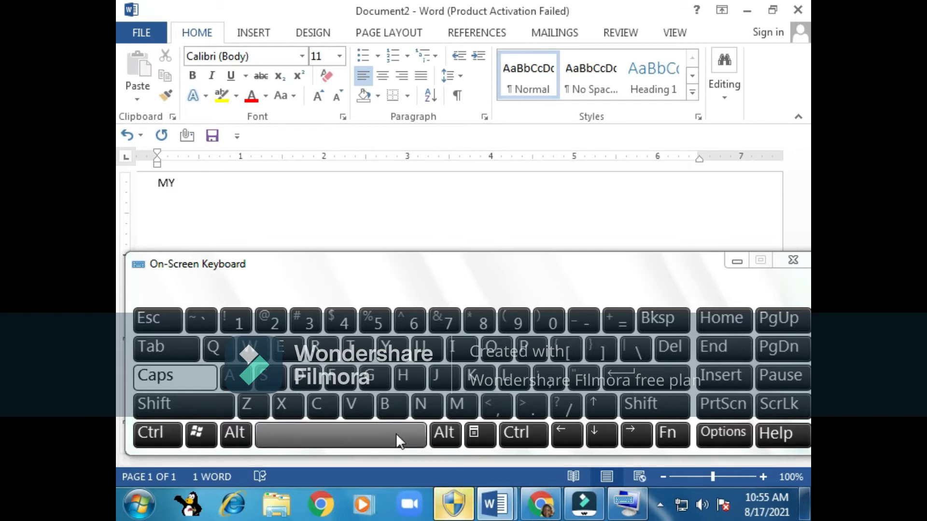
click(340, 434)
text( NAME)
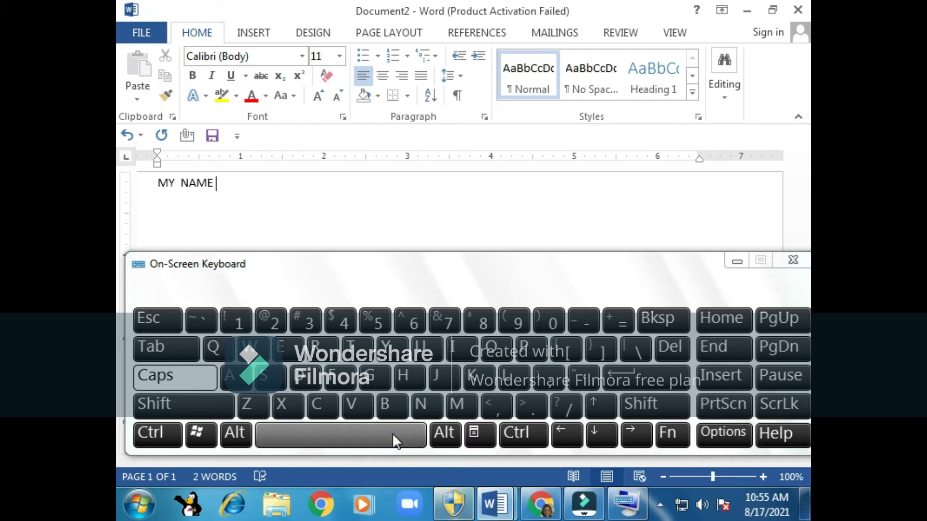
text(IS)
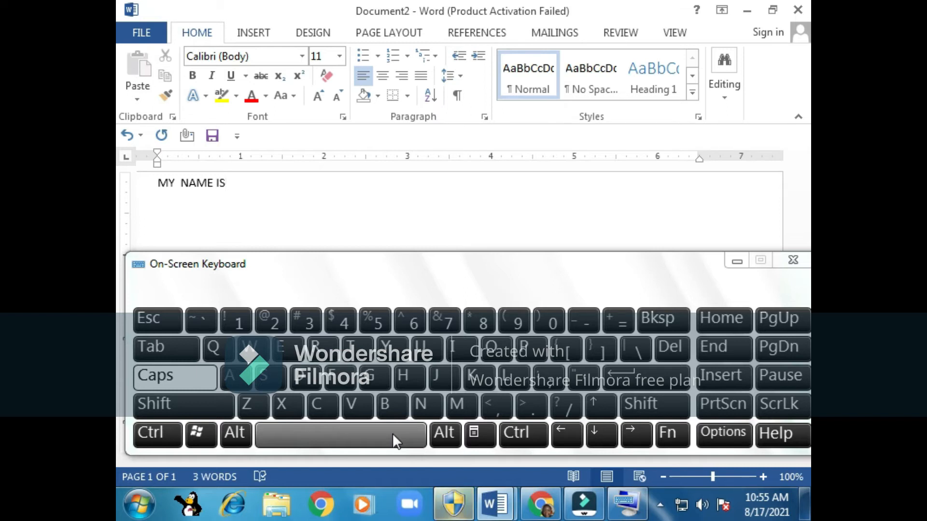
click(339, 434)
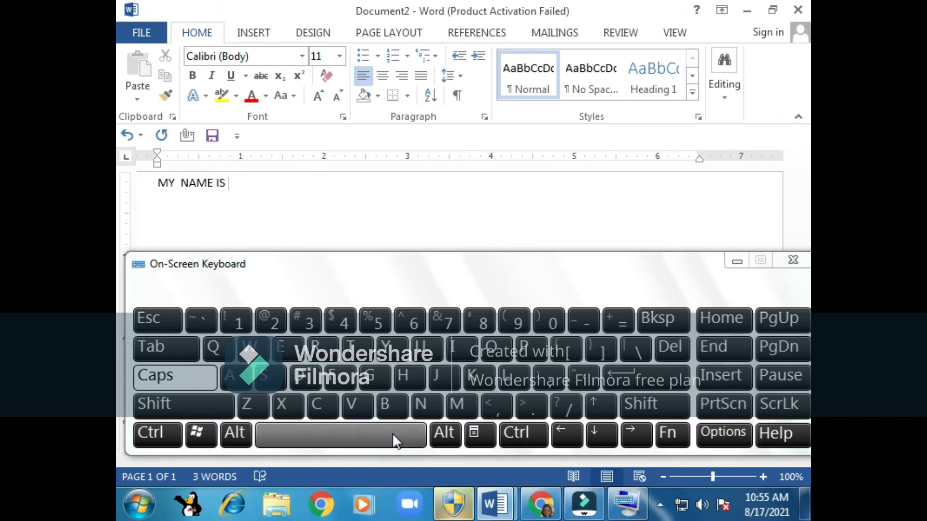
text(TE)
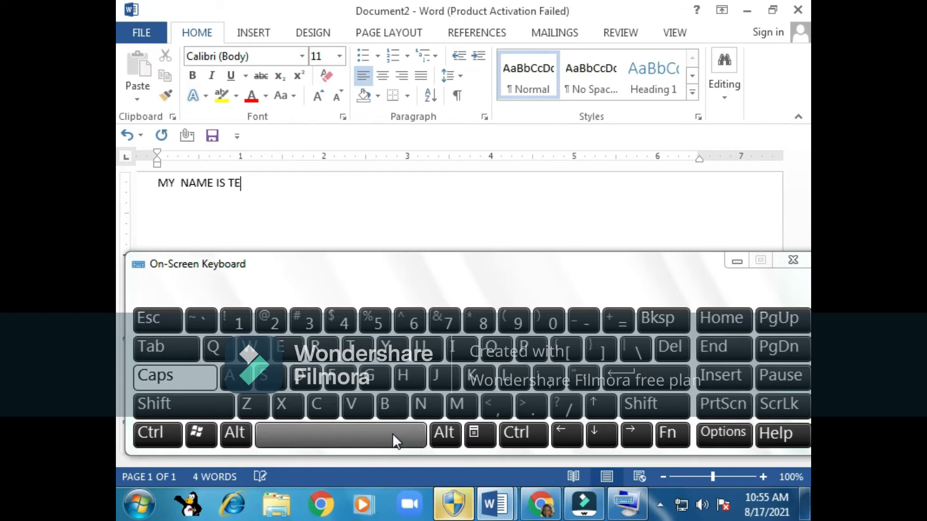
text(ACHER F)
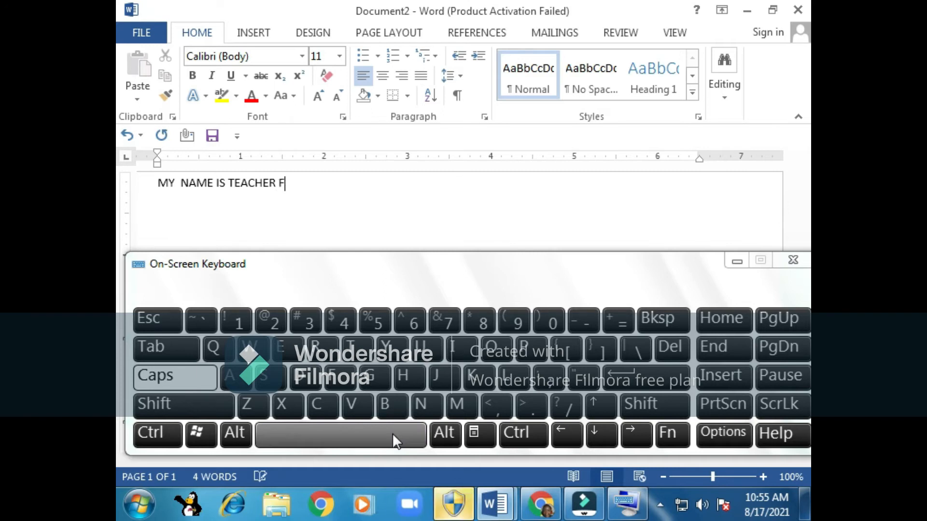
text(LORENCE)
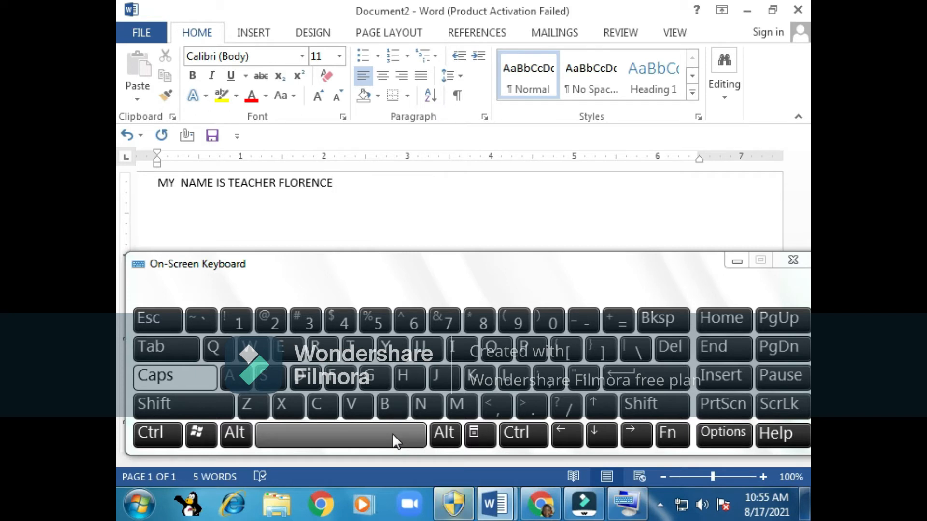
mouse_move(419, 403)
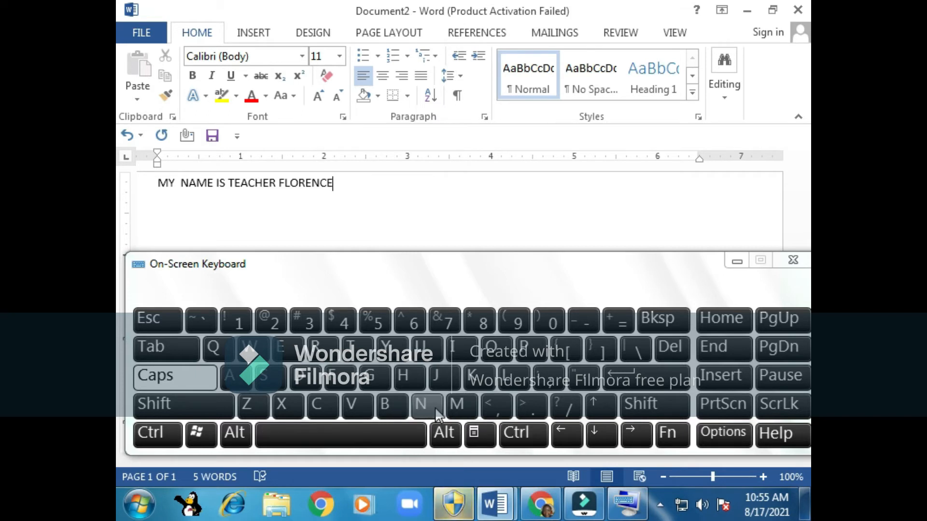
mouse_move(389, 345)
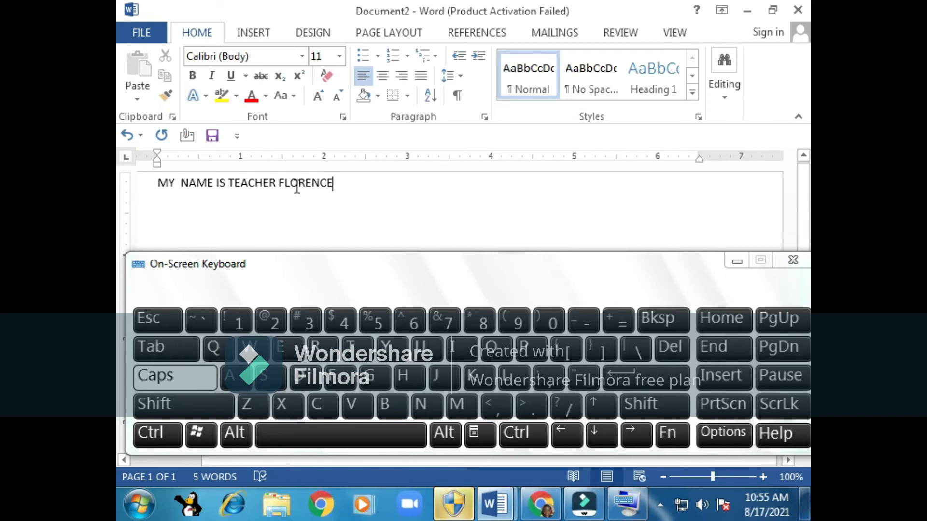
mouse_move(384, 205)
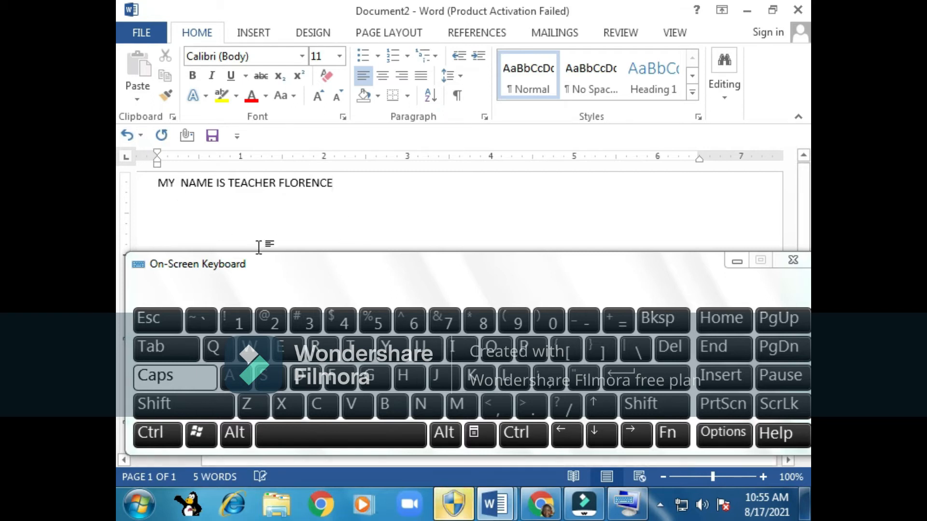
mouse_move(272, 215)
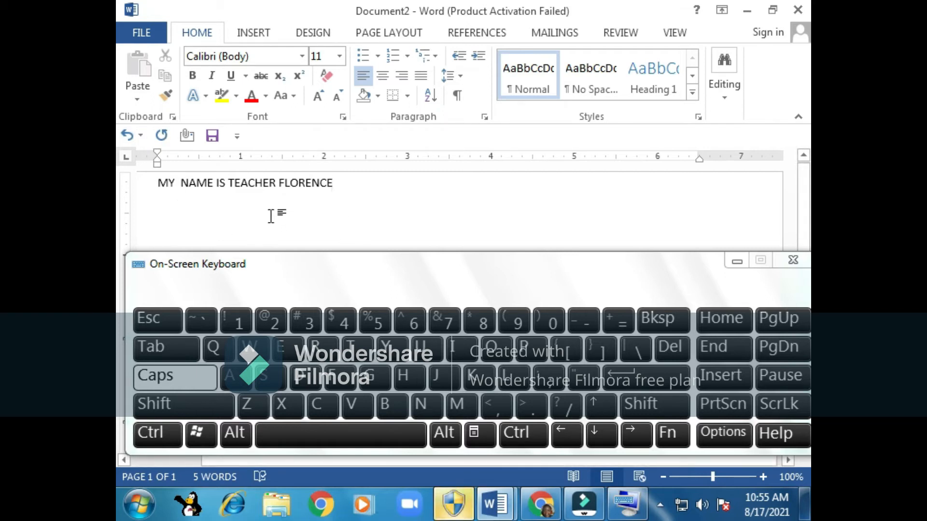
- Select the first line and show the Font name list
click(333, 183)
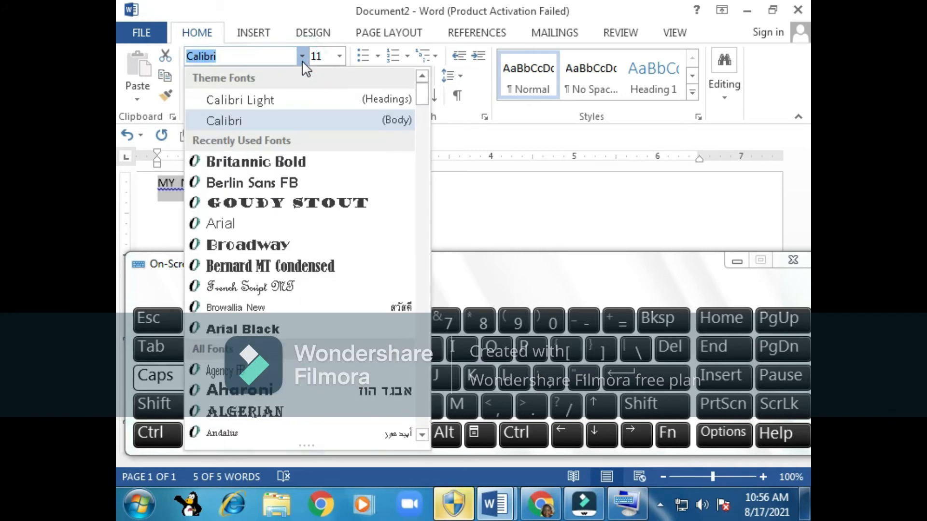
mouse_move(278, 165)
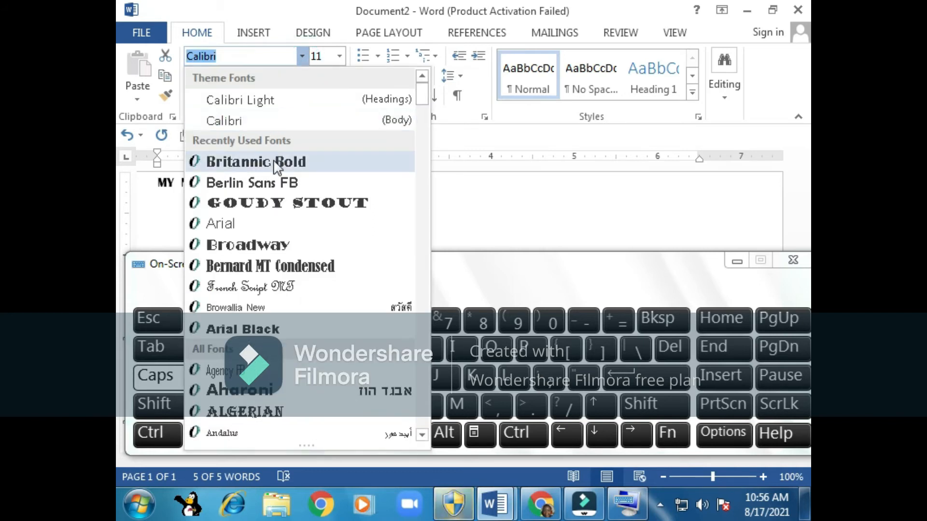
- Set the first line in Britannic Bold at size 28
click(273, 159)
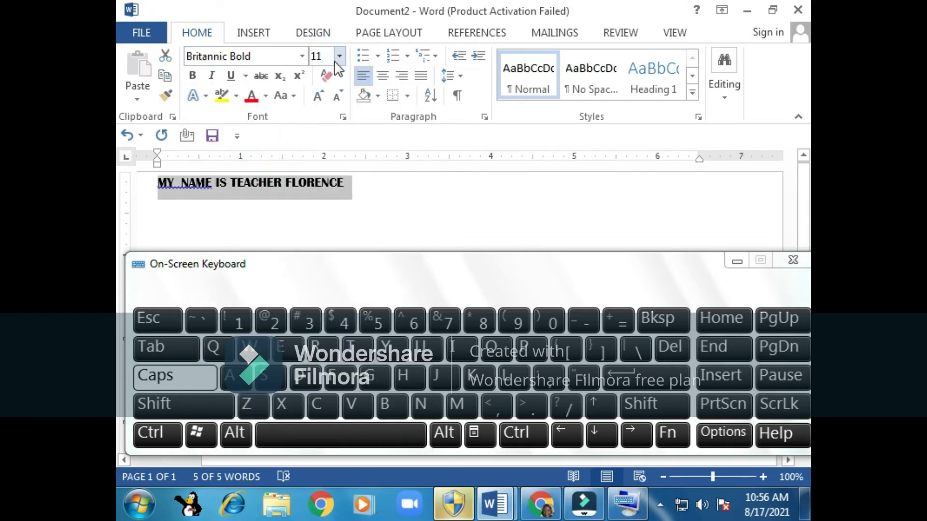
mouse_move(320, 56)
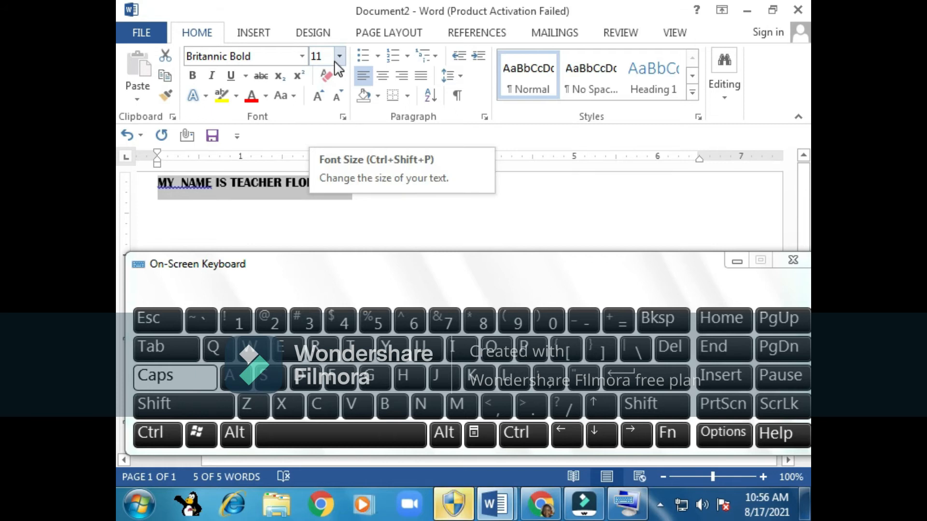
click(339, 56)
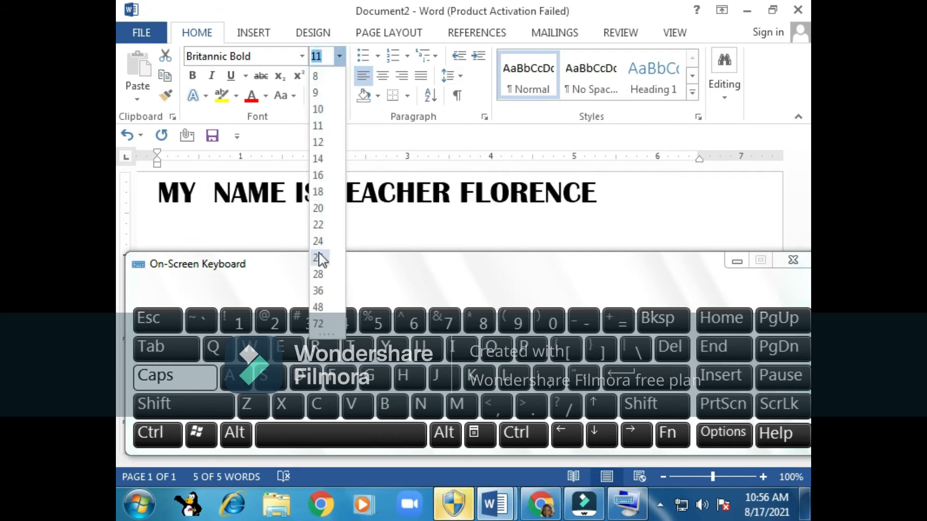
click(319, 272)
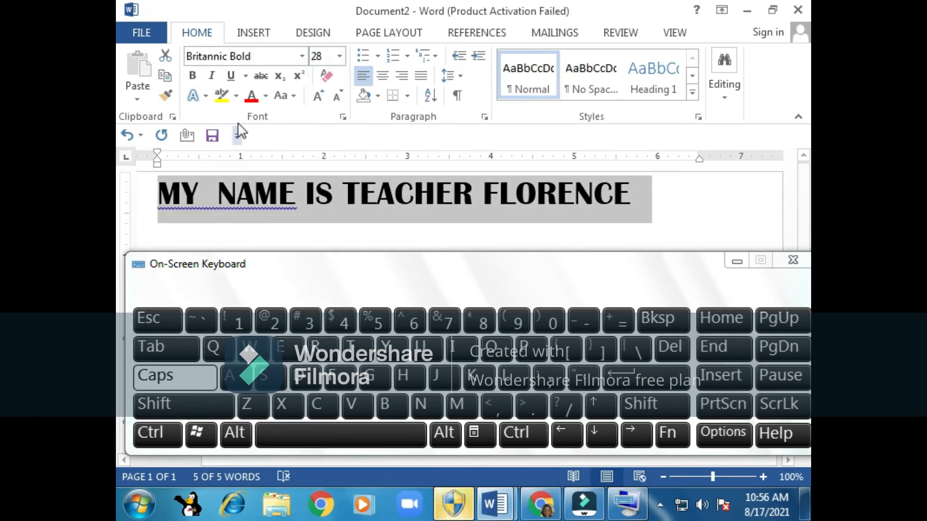
mouse_move(251, 96)
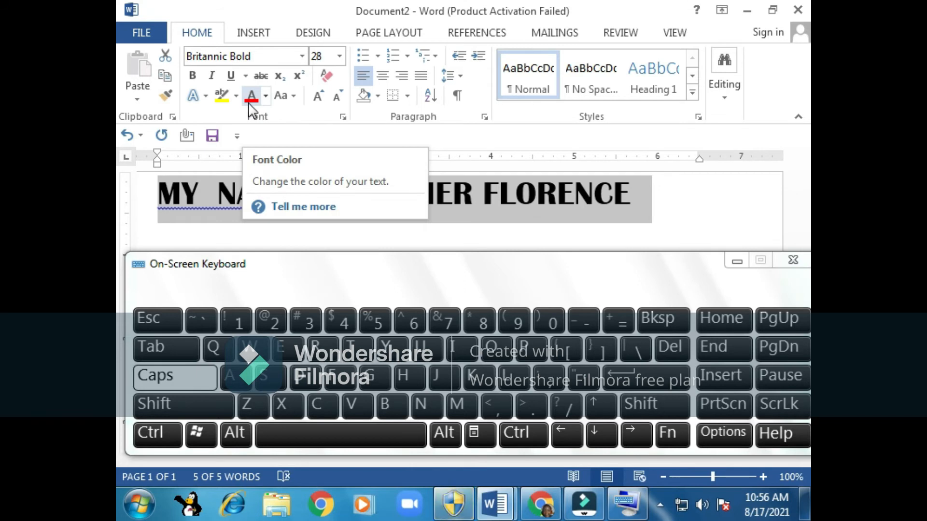
- Colour the first line blue from the Font Color palette
click(265, 95)
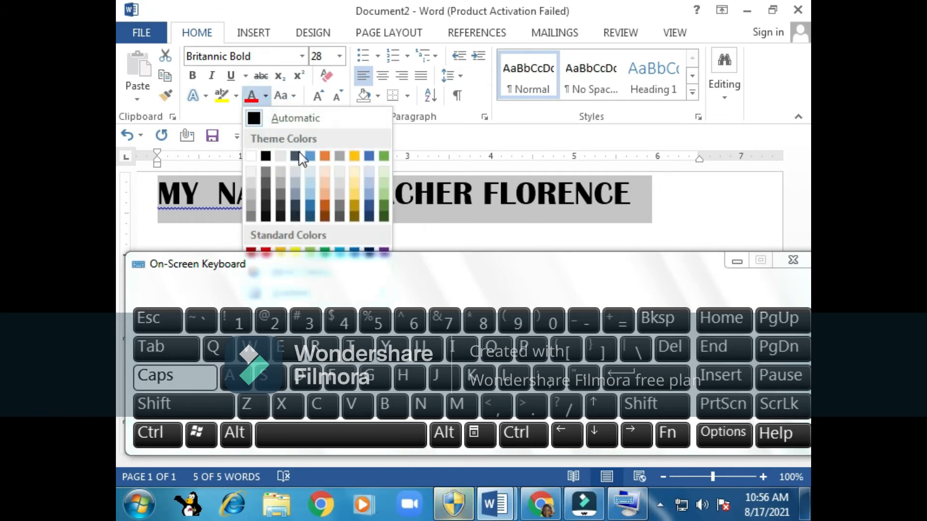
click(368, 157)
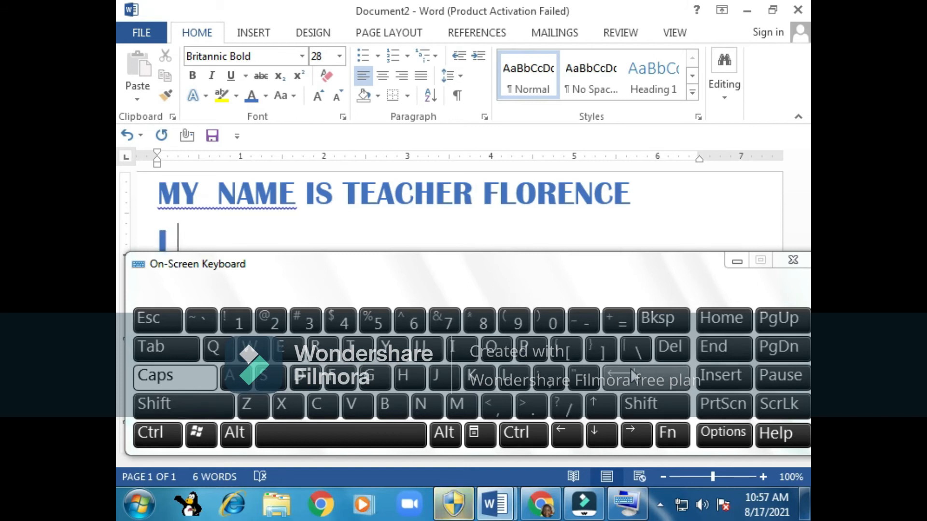
- Enter 'I AM YOUR COMPUTER TEACHER' on the second line
text(I AM YOU)
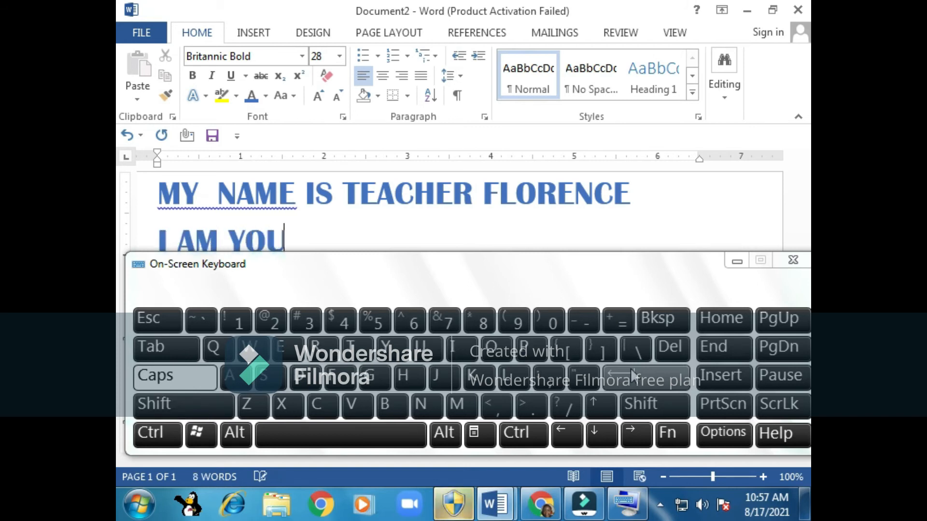
text(R COMPU)
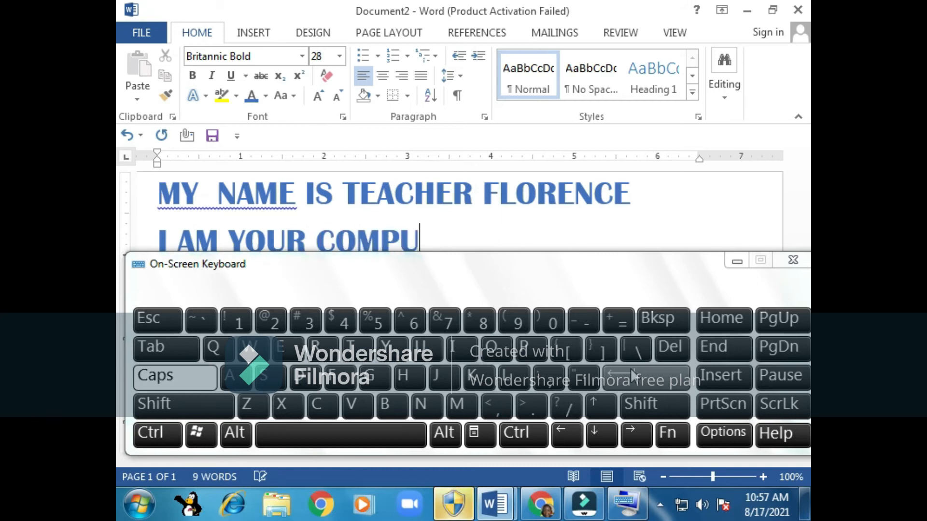
text(TER T)
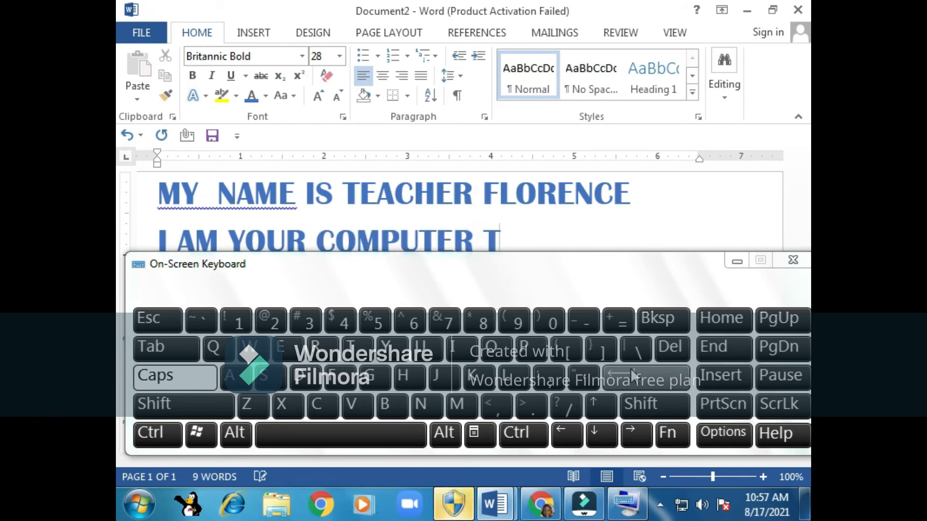
text(EACHER)
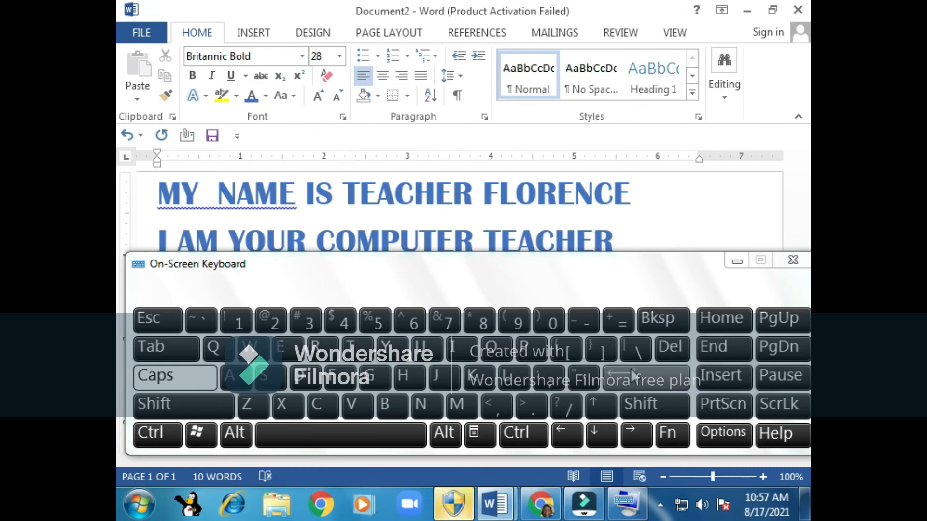
mouse_move(725, 287)
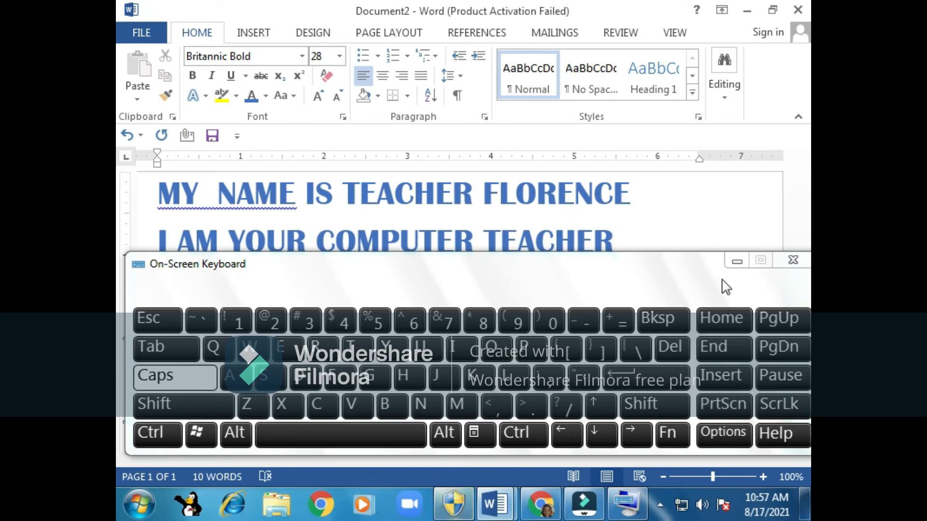
mouse_move(736, 261)
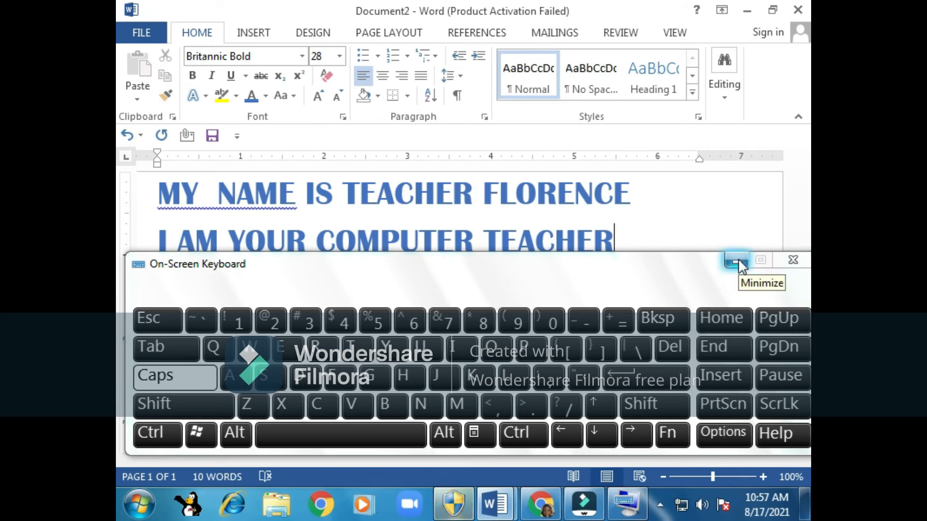
click(737, 260)
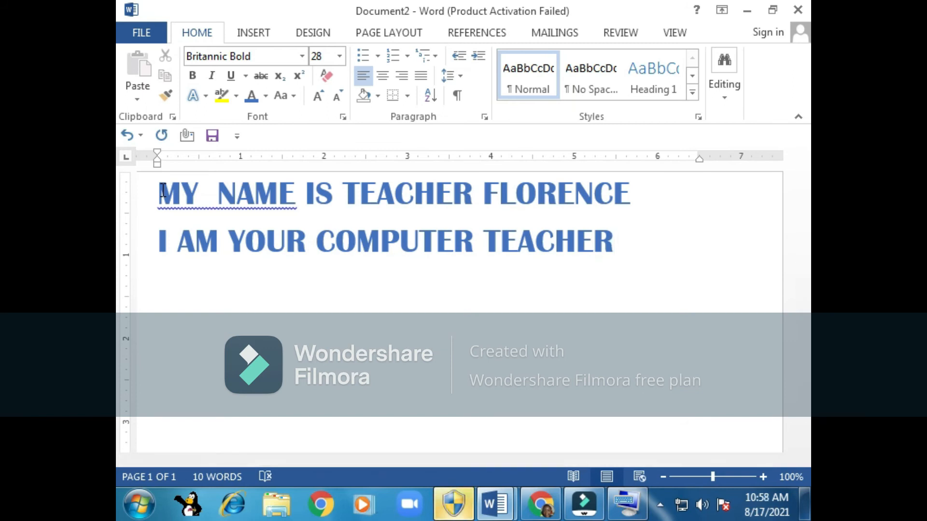
click(614, 241)
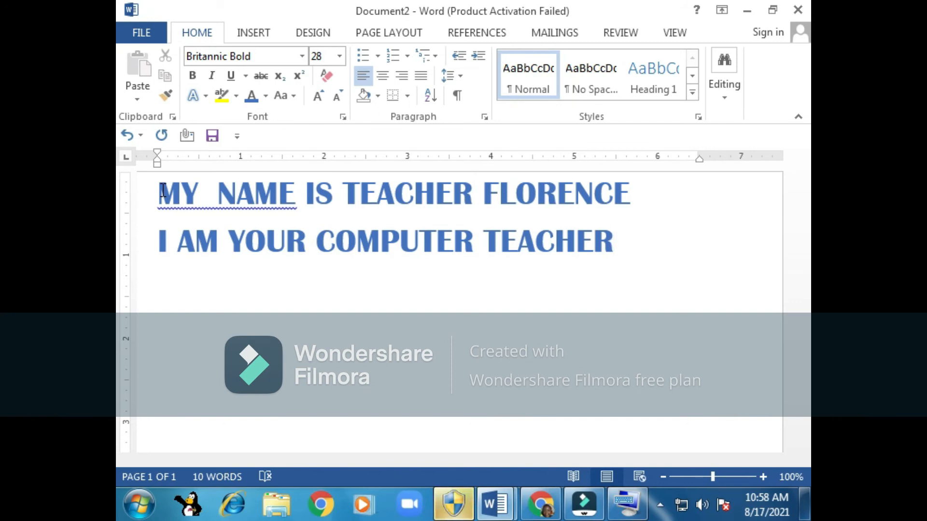
click(615, 240)
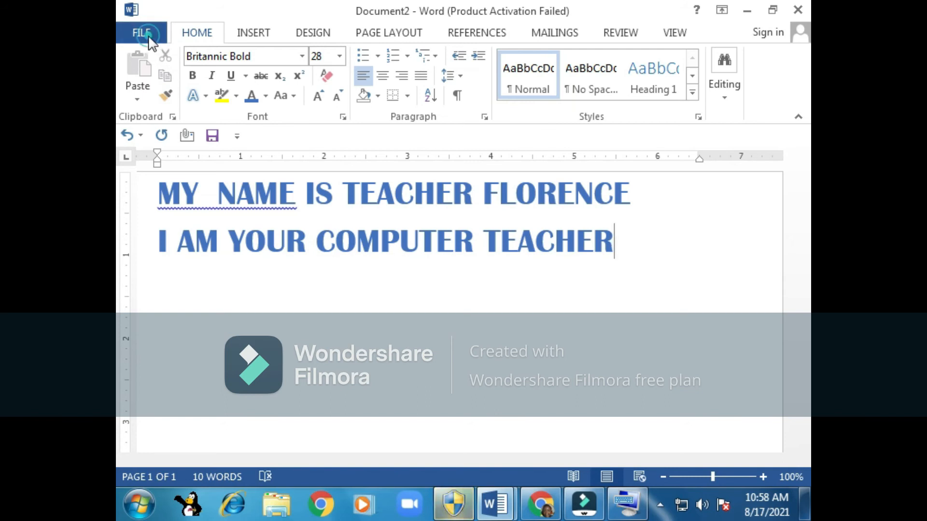
- Start saving the document, reaching the Save As page with Computer selected
click(141, 32)
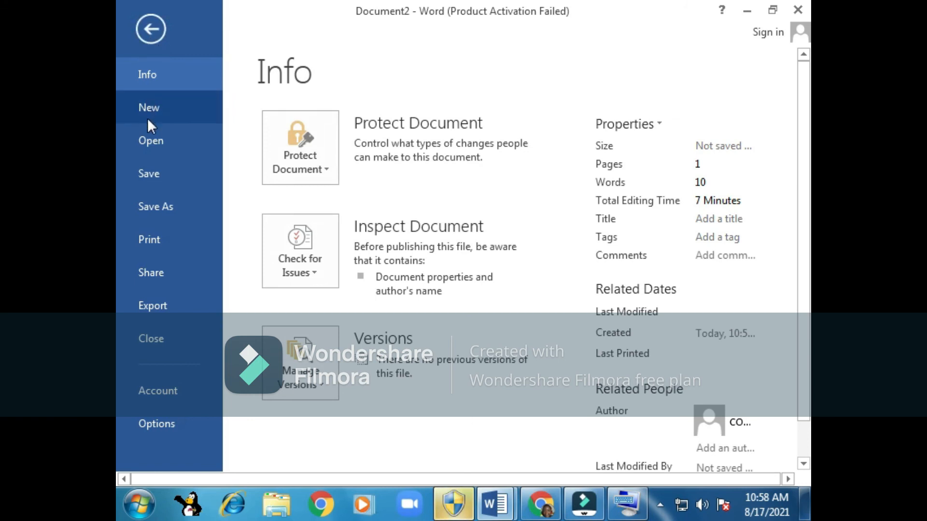
mouse_move(149, 174)
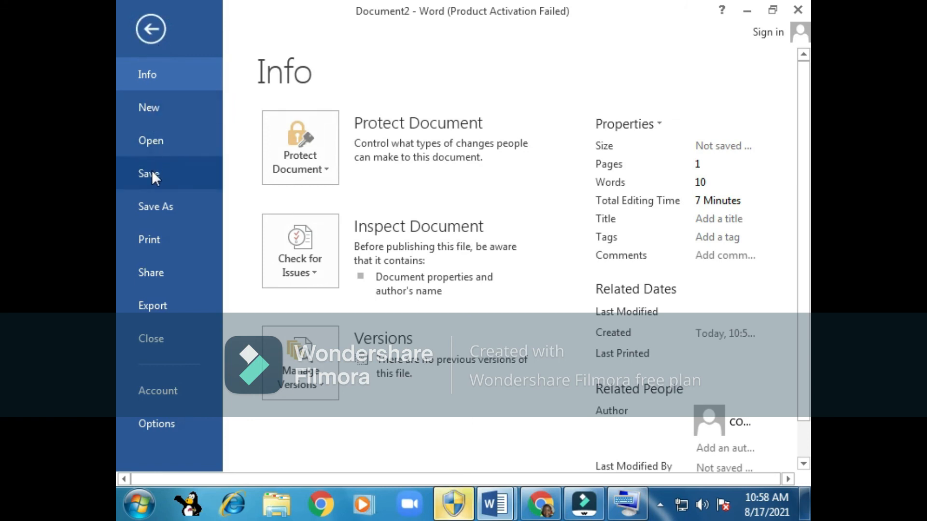
click(155, 207)
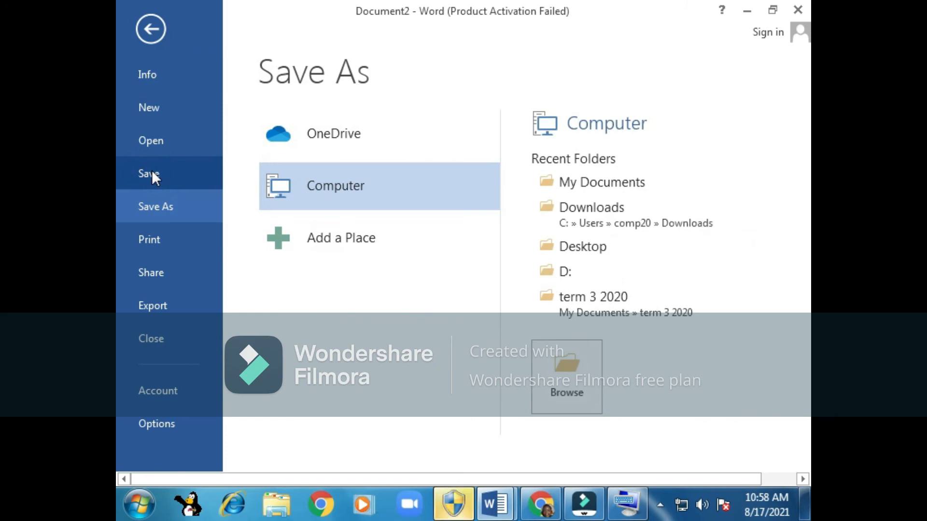
mouse_move(360, 182)
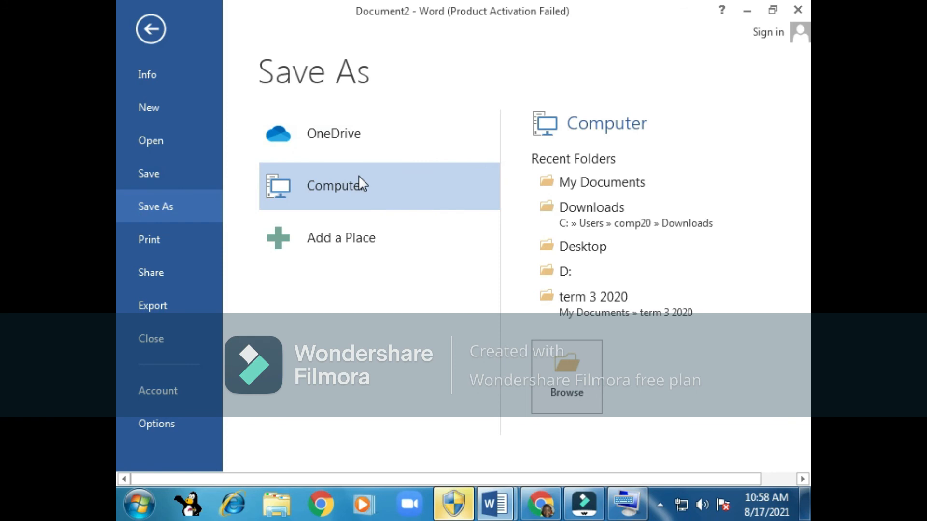
mouse_move(574, 175)
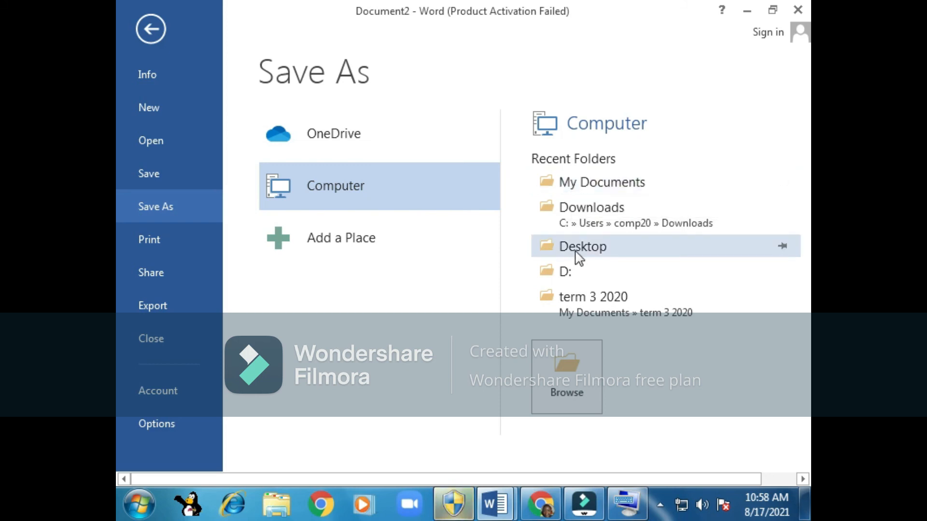
mouse_move(581, 246)
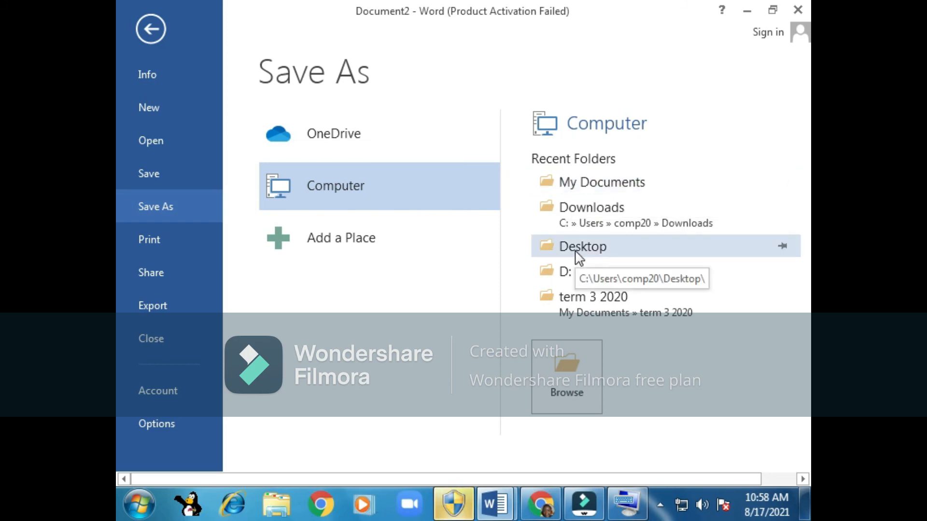
mouse_move(582, 189)
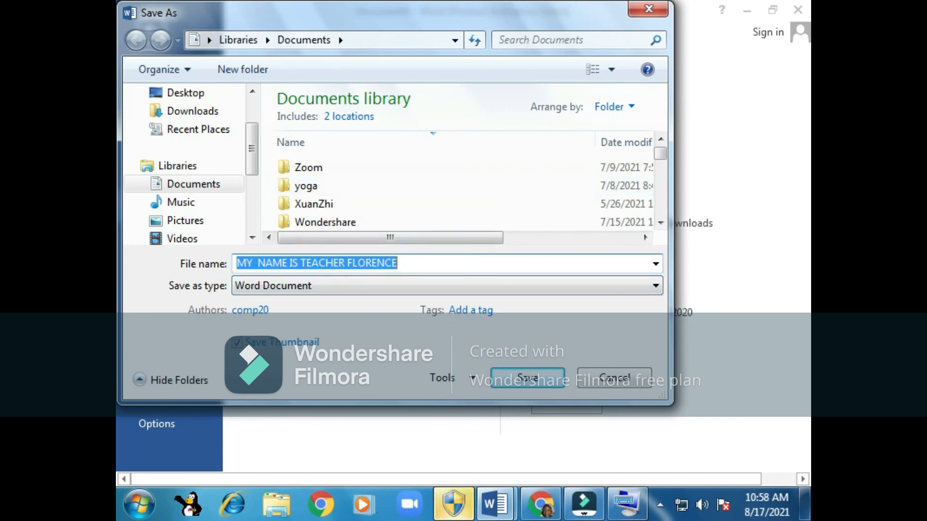
mouse_move(436, 283)
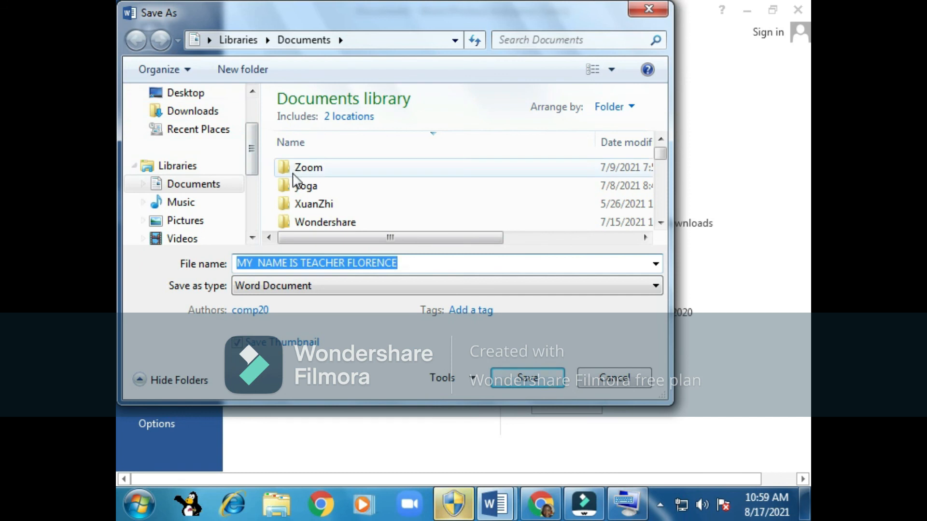
mouse_move(377, 106)
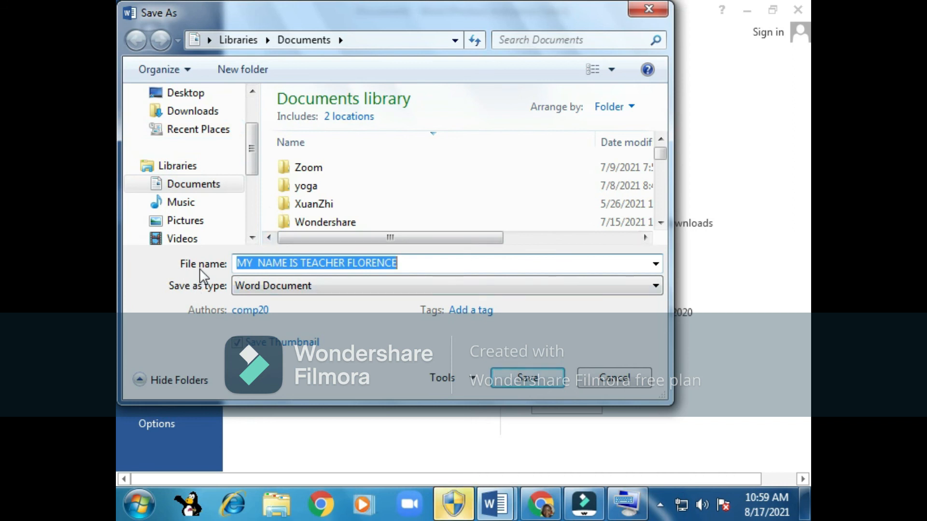
mouse_move(195, 276)
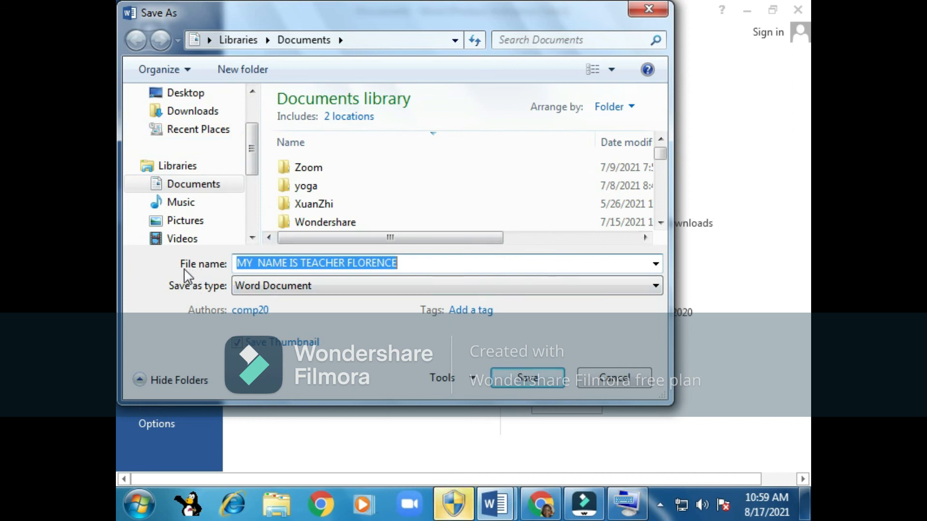
mouse_move(412, 264)
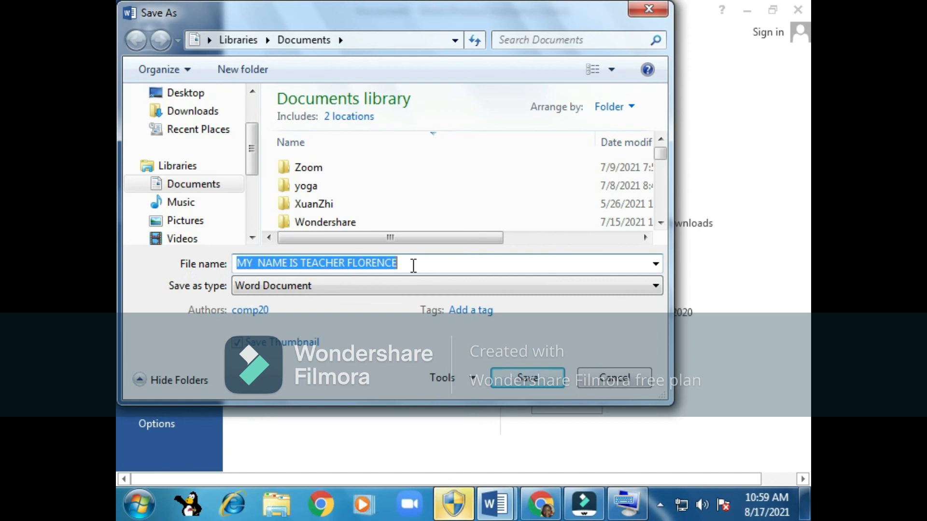
- Save the document in Documents under the suggested name 'MY NAME IS TEACHER FLORENCE'
click(404, 263)
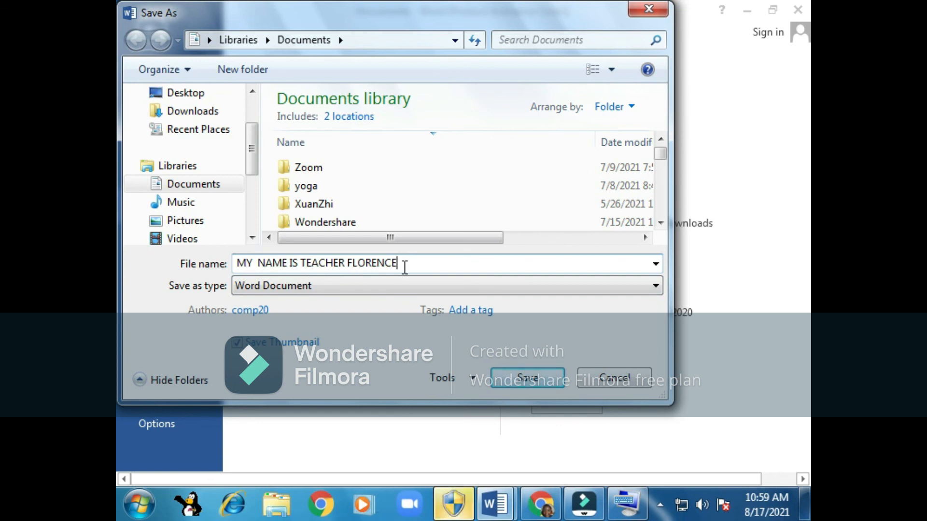
click(471, 310)
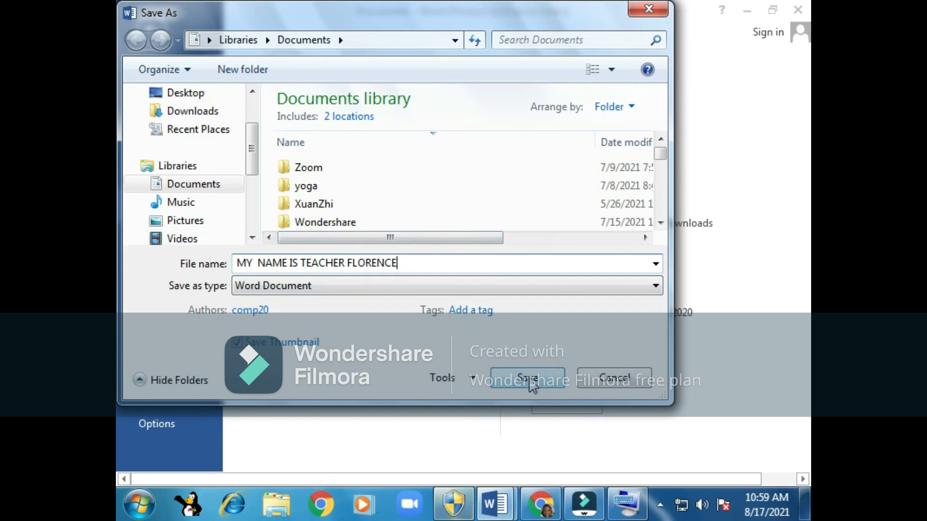
triple_click(316, 262)
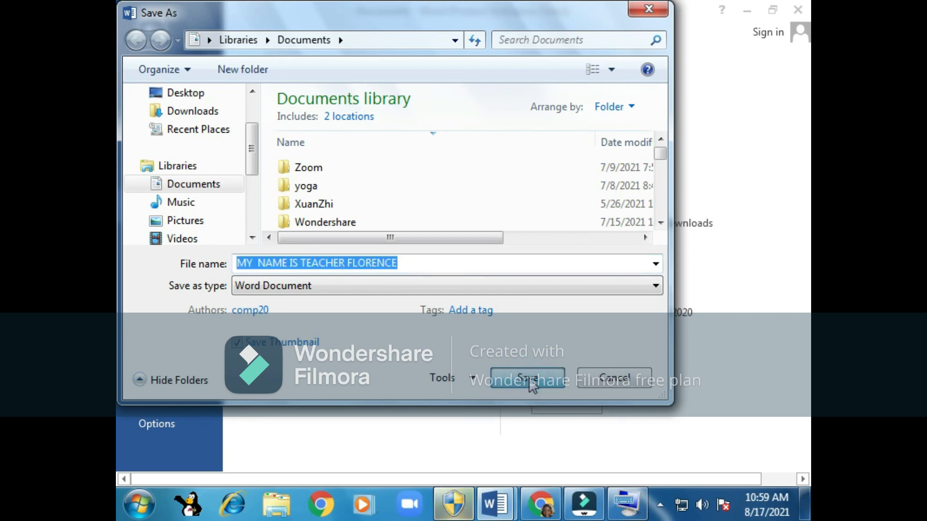
click(526, 377)
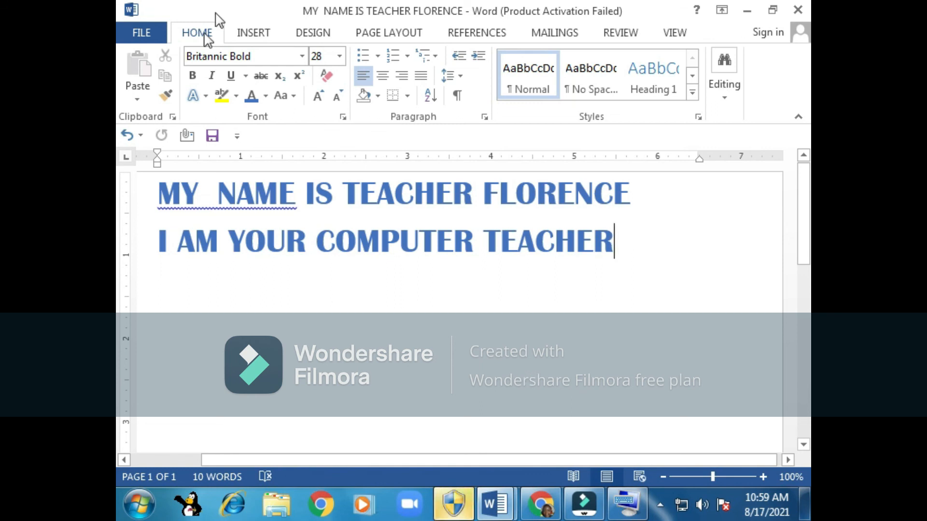
mouse_move(347, 17)
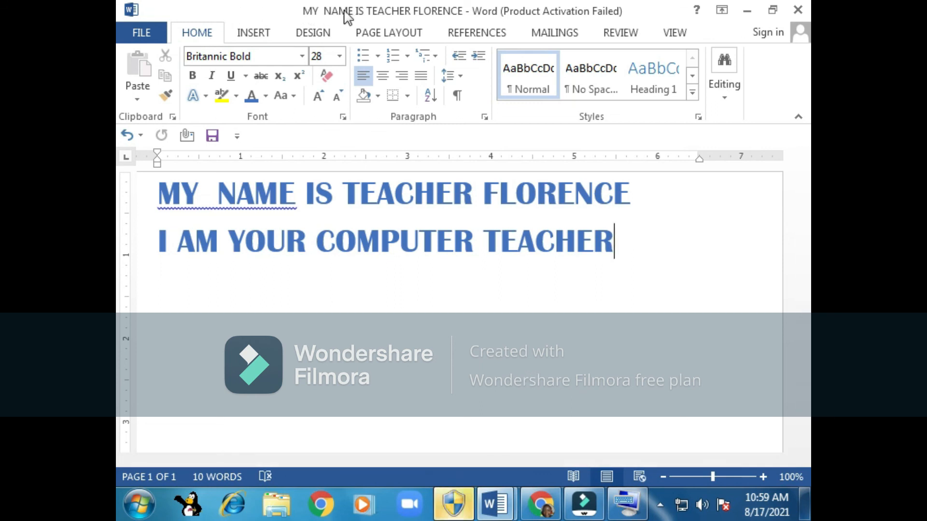
mouse_move(251, 8)
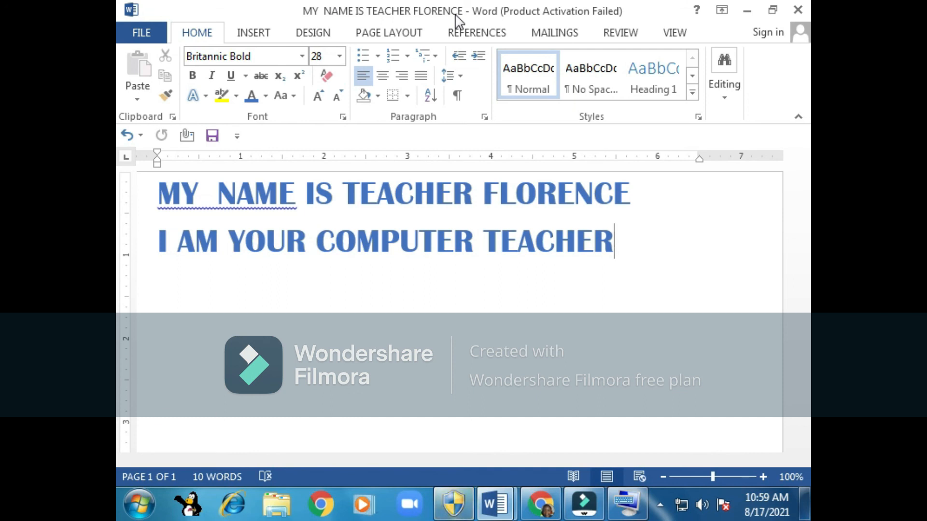
mouse_move(664, 14)
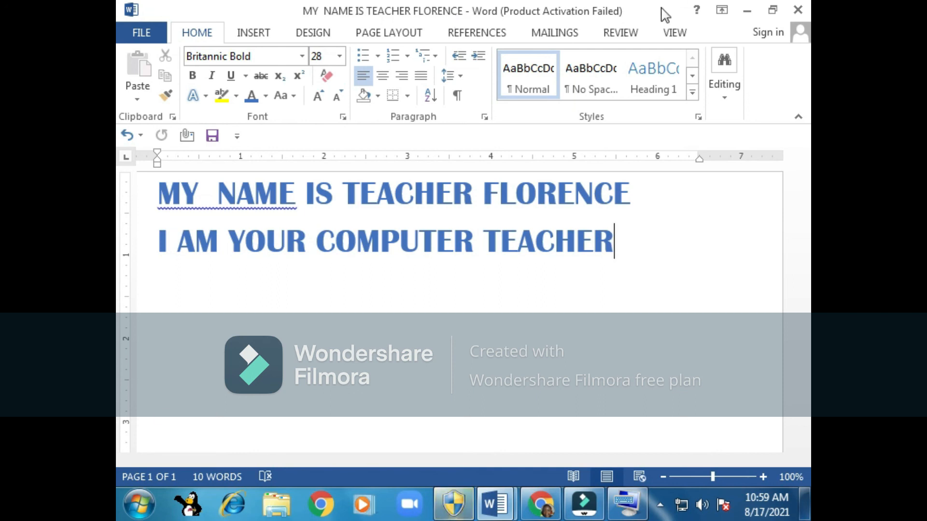
mouse_move(797, 11)
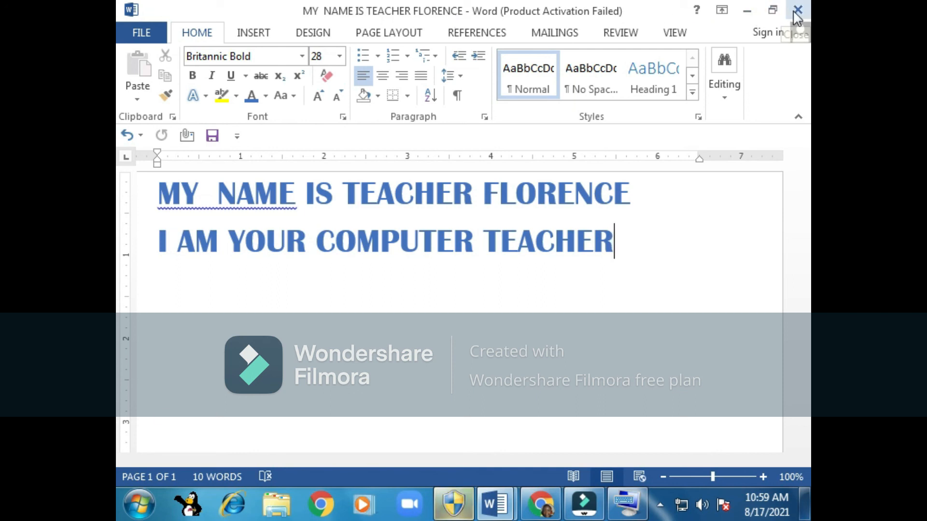
mouse_move(796, 11)
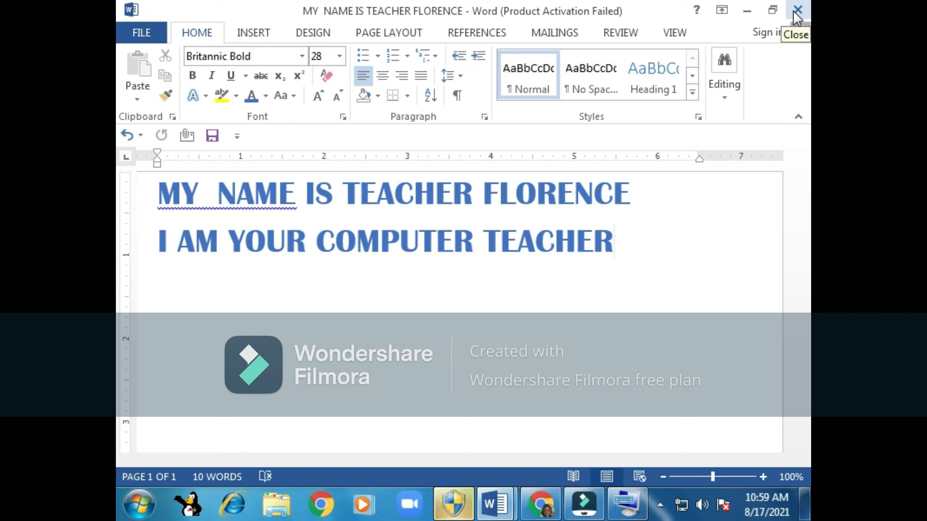
- Close the saved document and Word, returning to the Windows 7 desktop
click(796, 10)
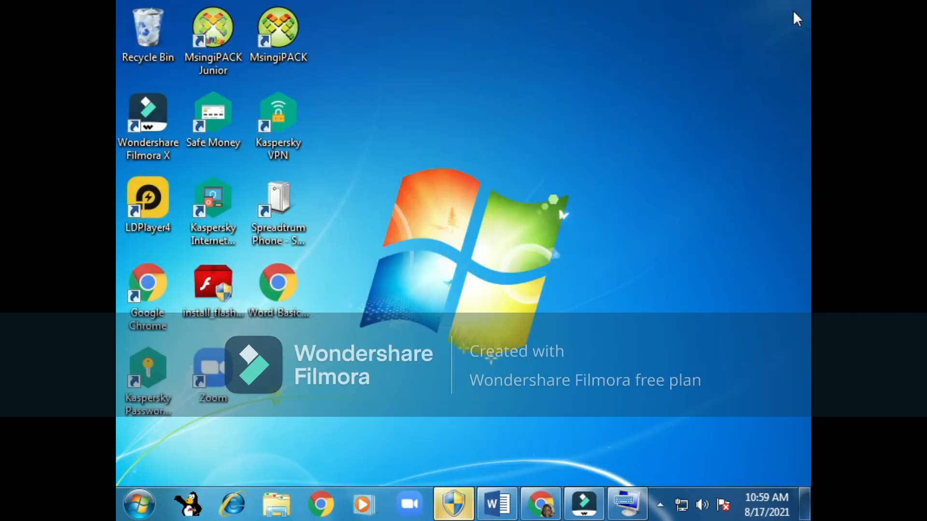
mouse_move(476, 239)
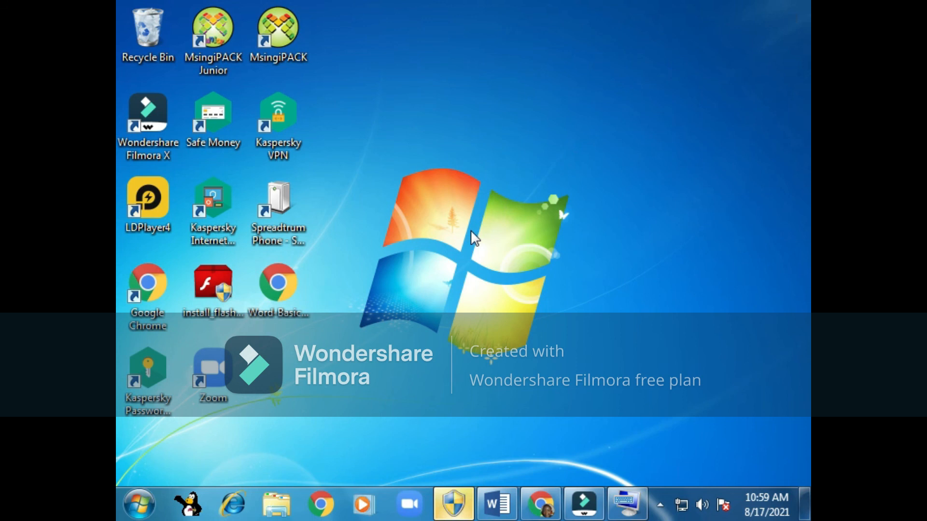